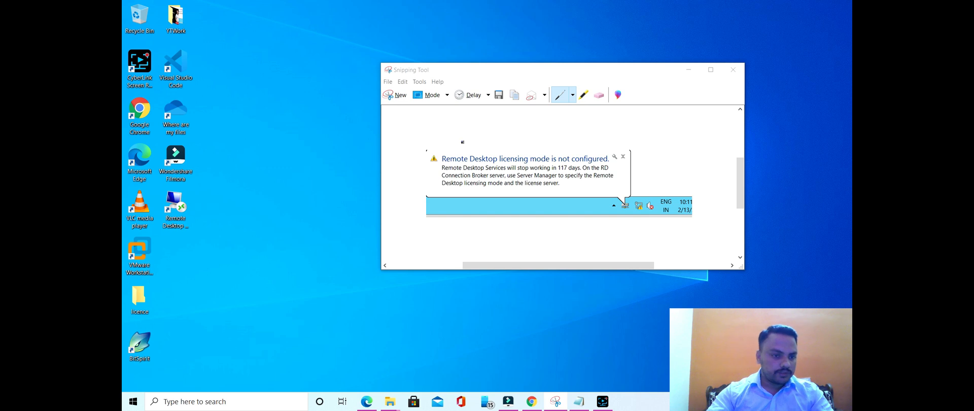
Launch Remote Desktop Connection and sign in to 192.168.42.132 with the account password
left_click(176, 207)
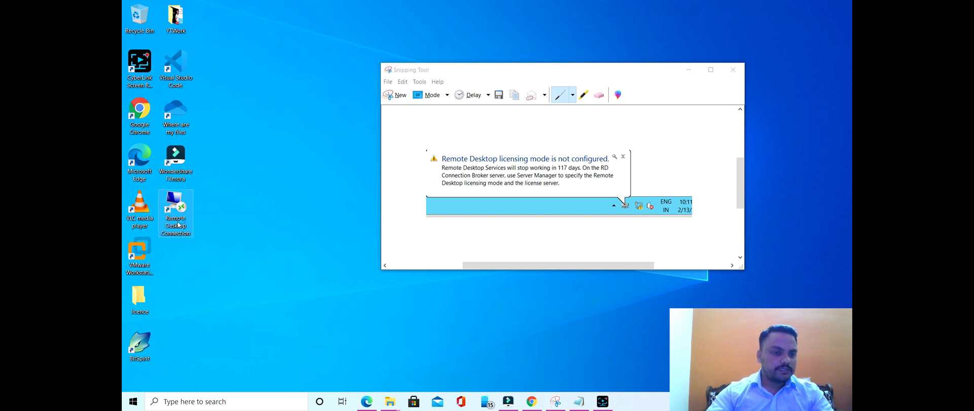
double_click(176, 208)
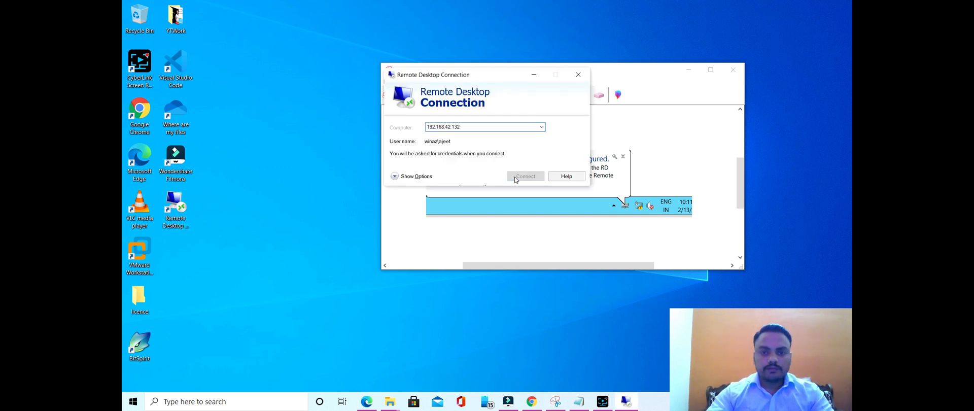
left_click(525, 175)
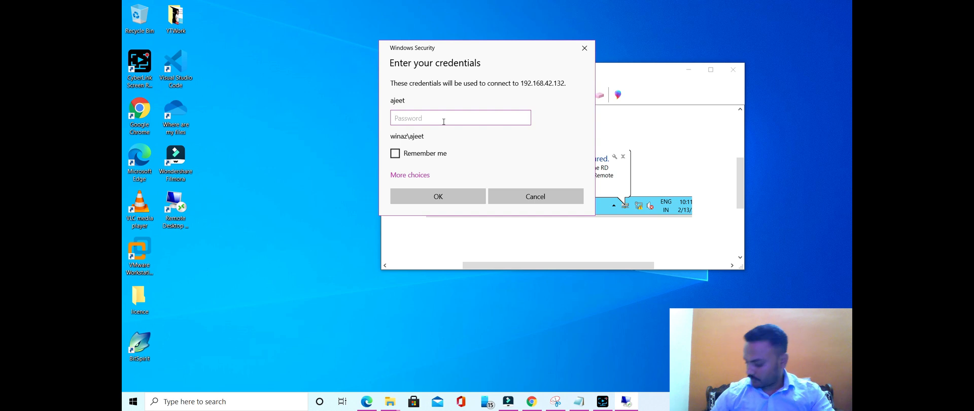
left_click(460, 118)
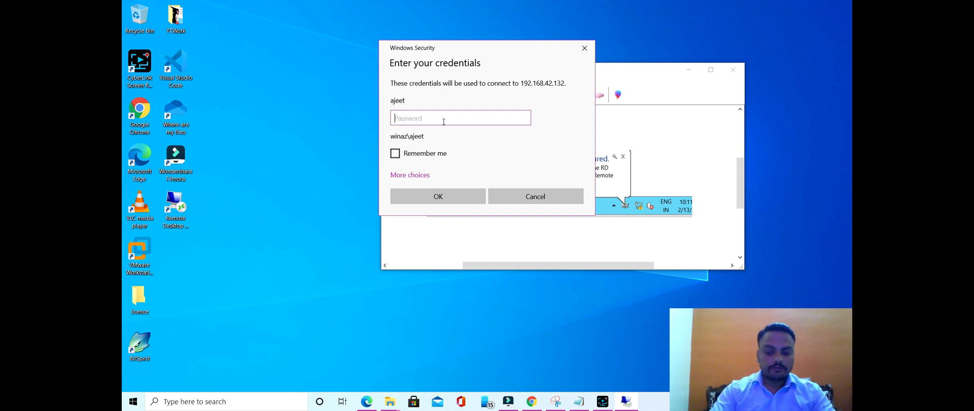
type("password")
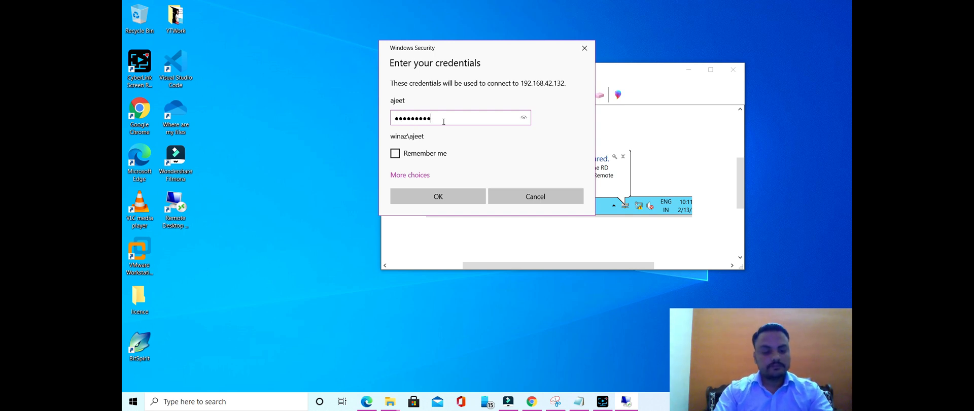
left_click(437, 195)
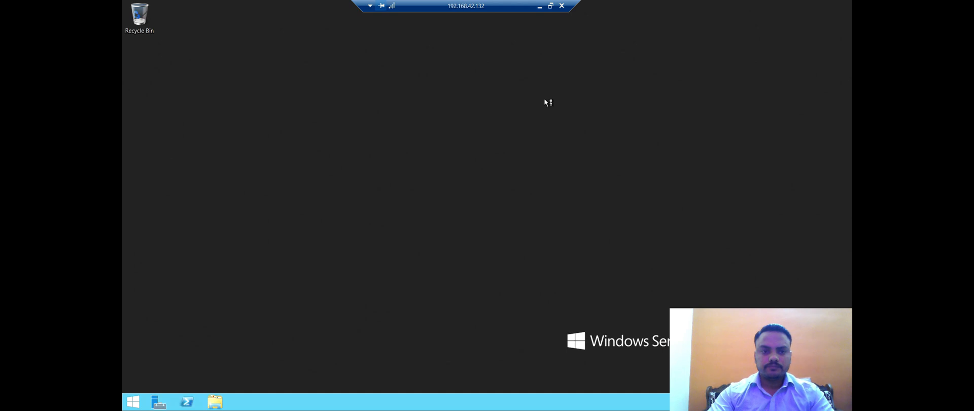
mouse_move(549, 102)
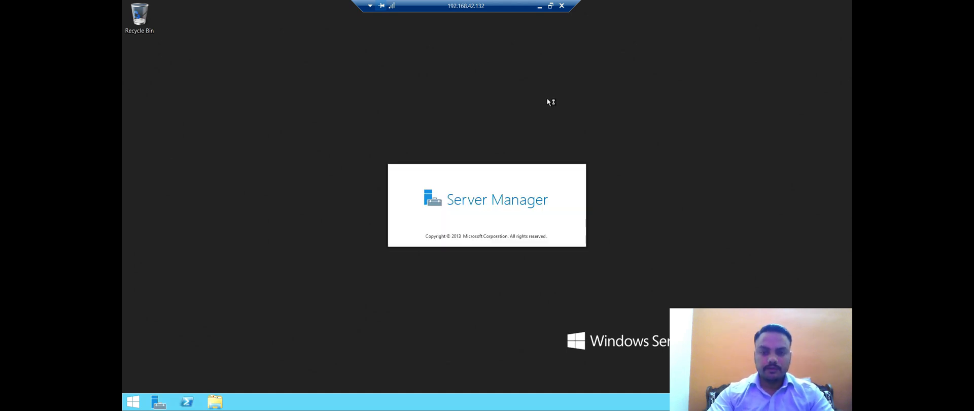
mouse_move(582, 153)
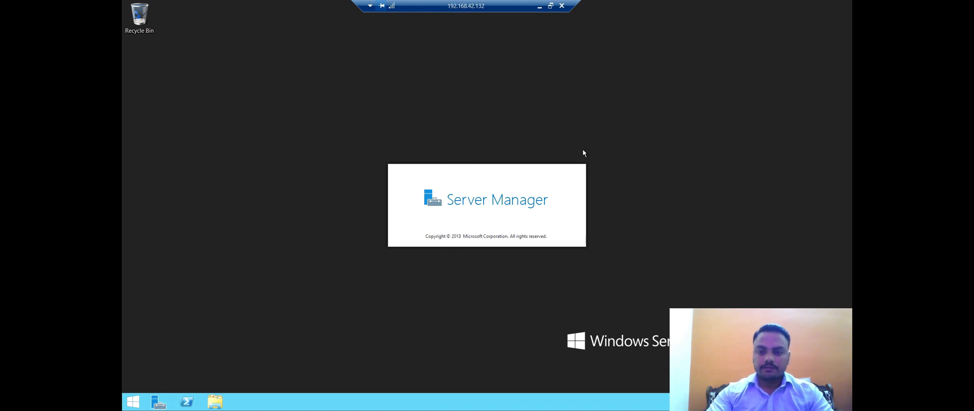
mouse_move(619, 187)
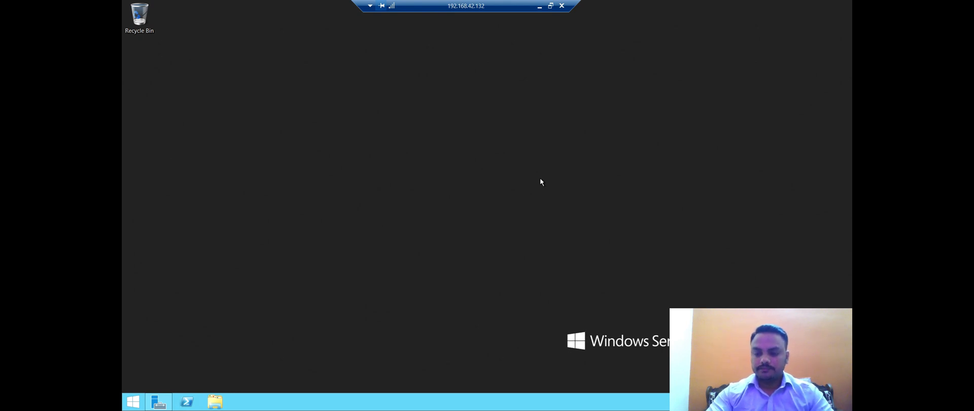
mouse_move(555, 185)
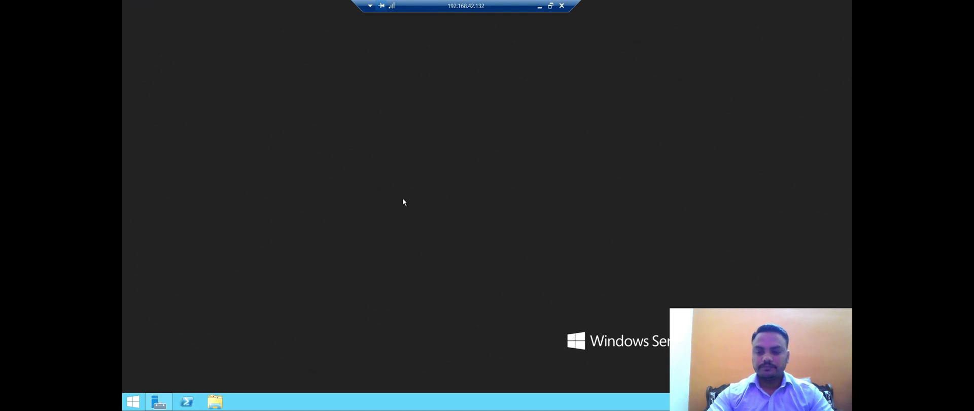
right_click(403, 205)
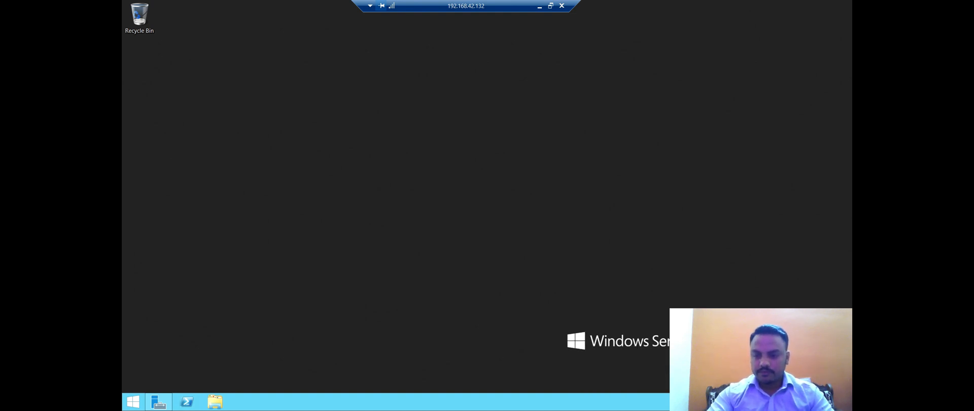
mouse_move(427, 277)
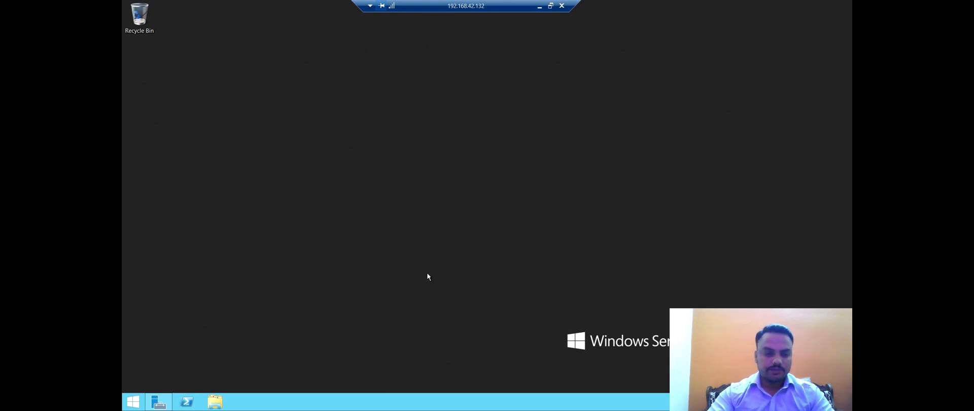
mouse_move(306, 322)
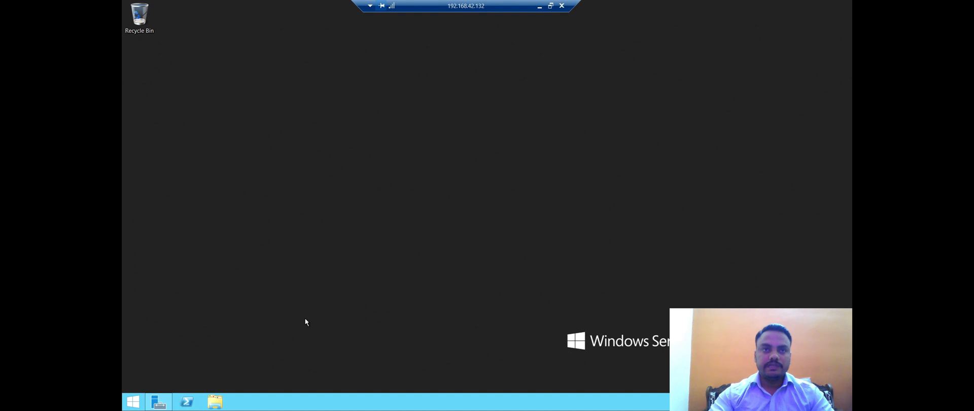
mouse_move(323, 318)
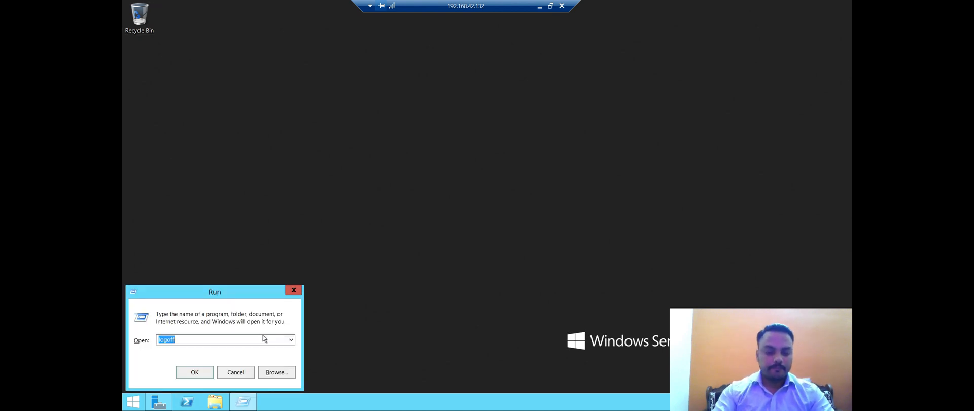
Confirm the Run box so regedit starts on the remote server
left_click(195, 371)
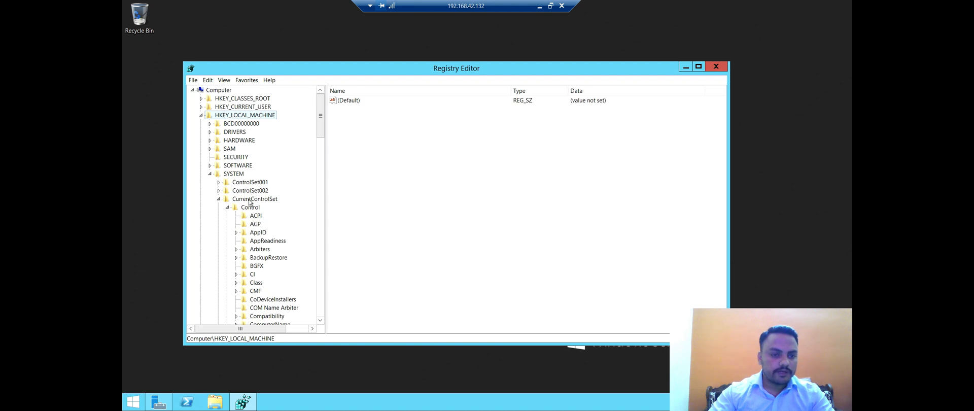
Navigate HKLM\SYSTEM\CurrentControlSet\Control\Terminal Server\RCM\GracePeriod and select its L$RTMTIMEBOMB value
left_click(234, 174)
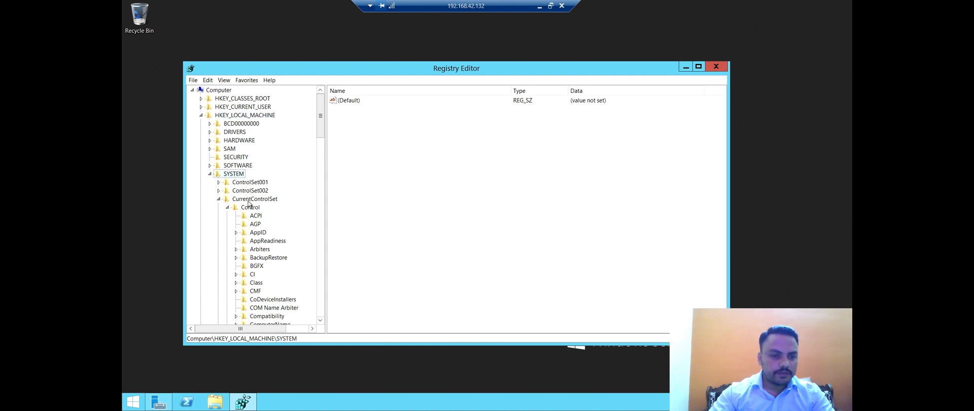
left_click(250, 207)
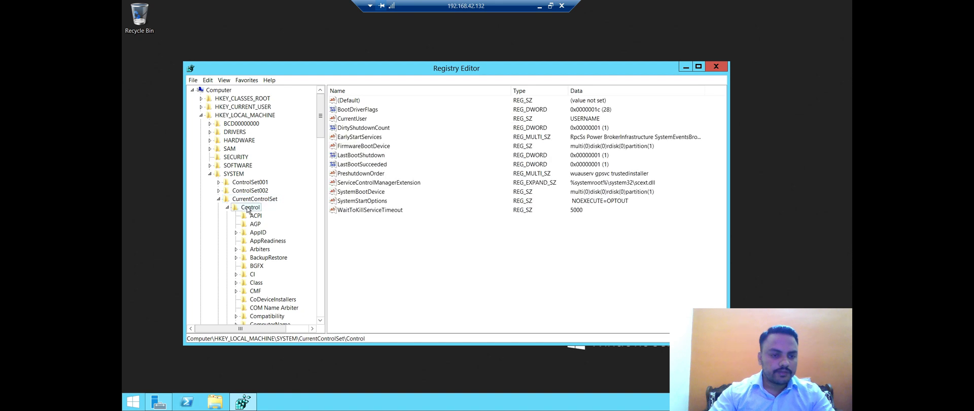
scroll("down", 3)
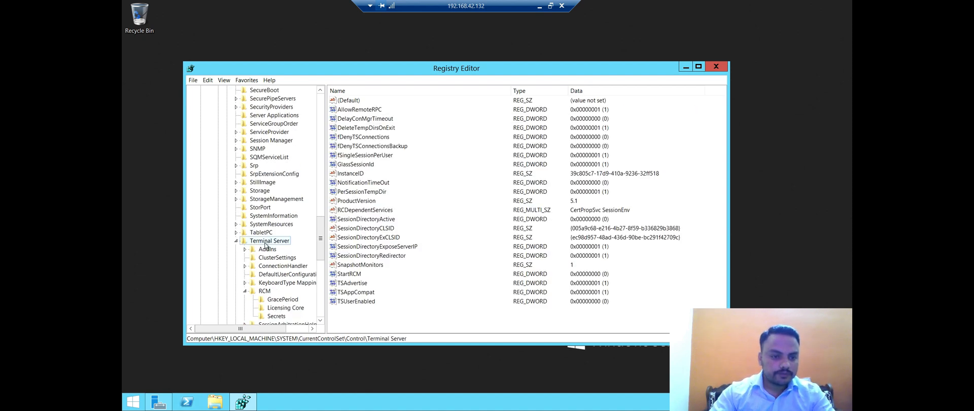
scroll("down", 3)
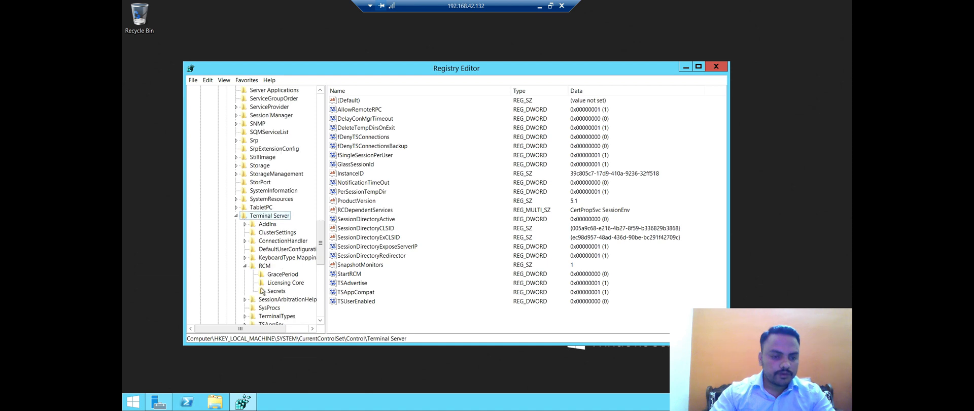
left_click(263, 265)
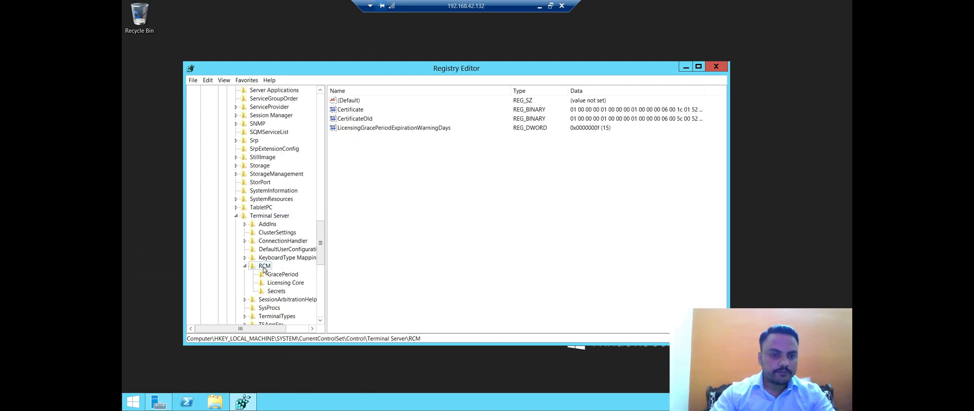
left_click(282, 273)
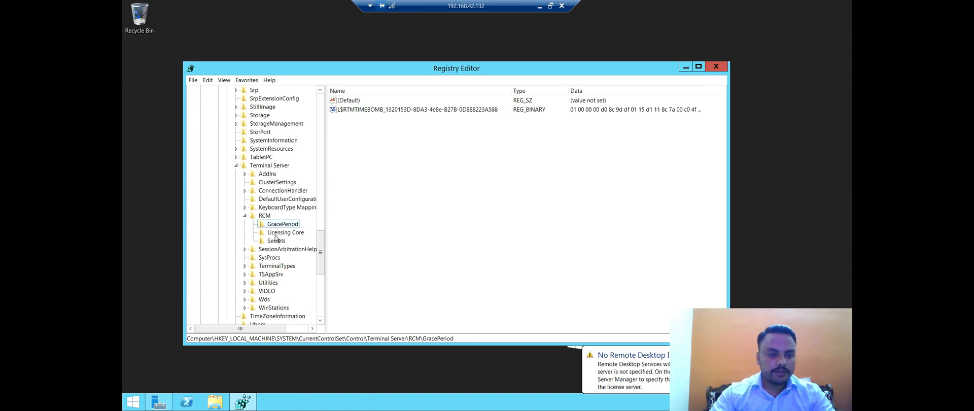
mouse_move(337, 240)
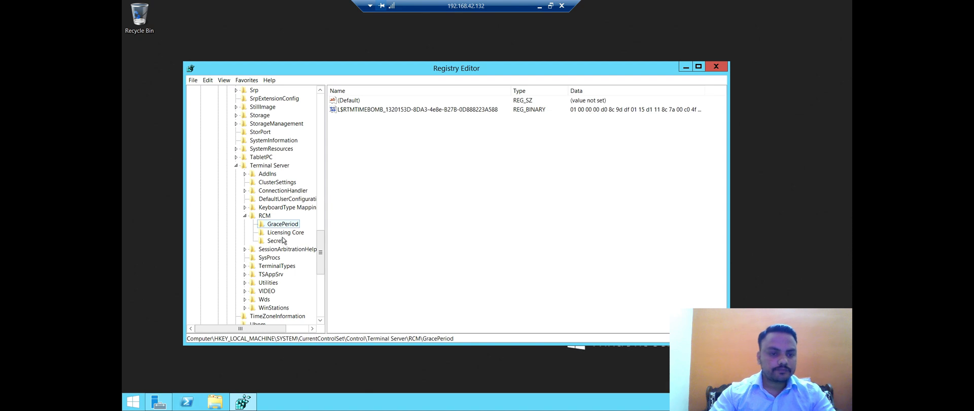
mouse_move(342, 187)
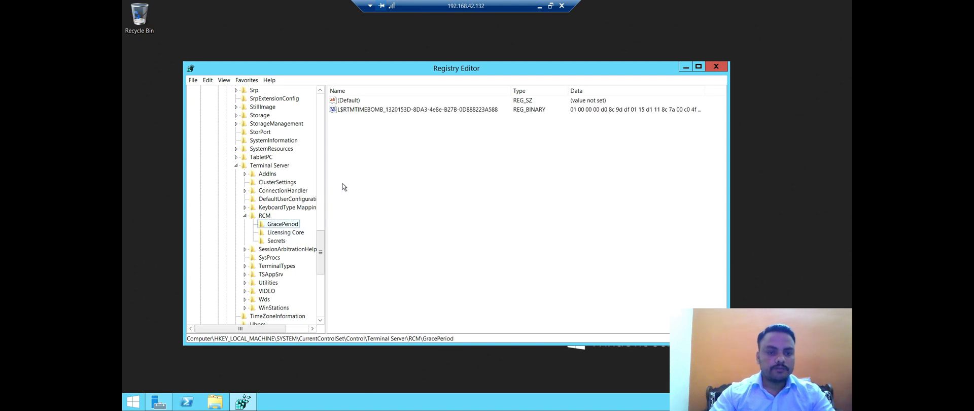
left_click(416, 110)
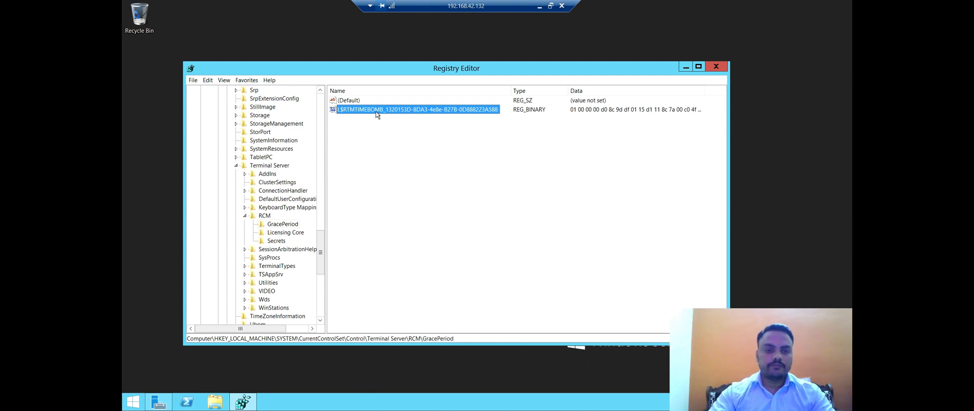
mouse_move(293, 223)
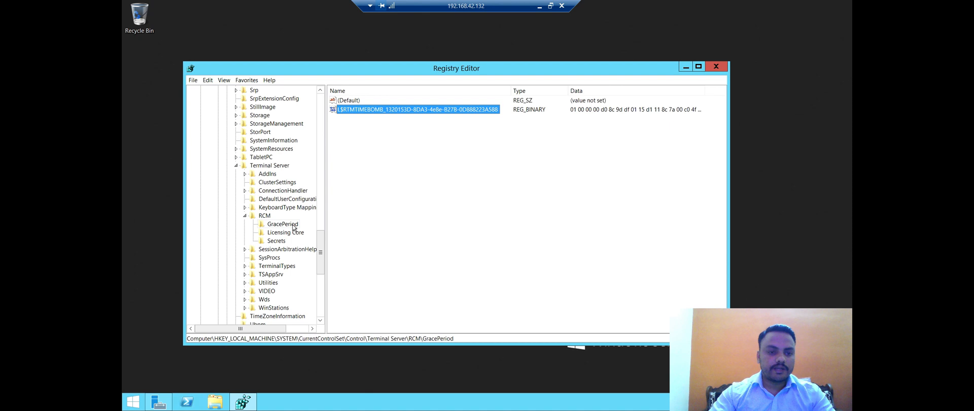
Export the GracePeriod key to the desktop as a registry file named Reg Backup
right_click(281, 223)
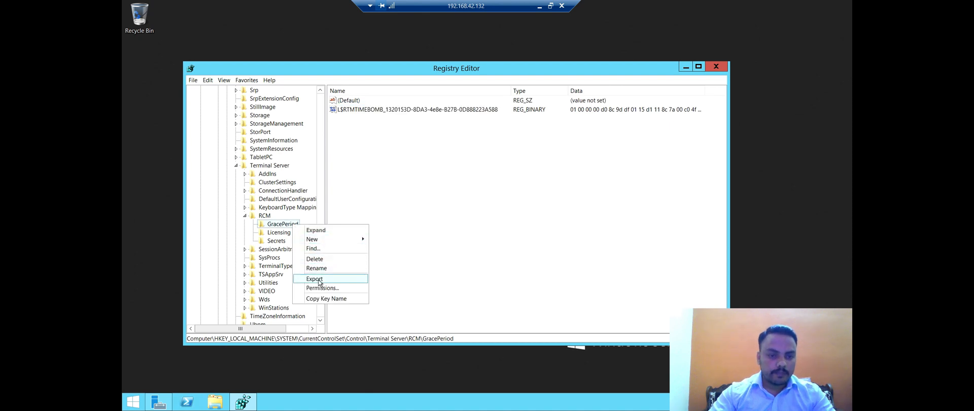
left_click(314, 278)
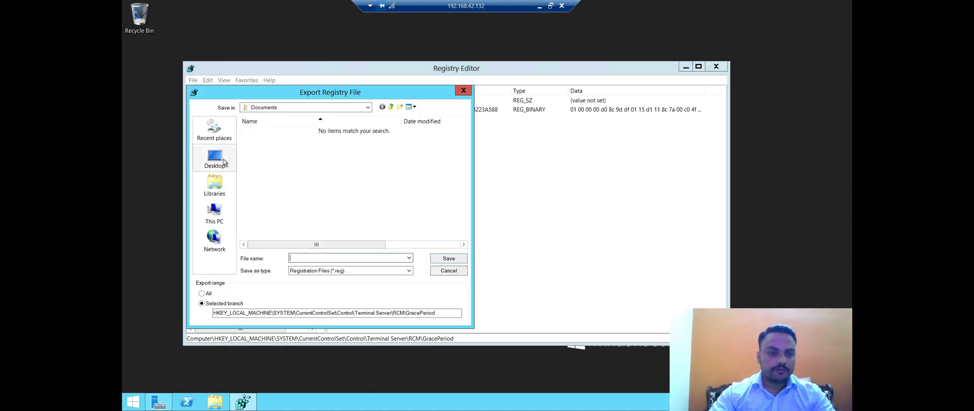
left_click(214, 158)
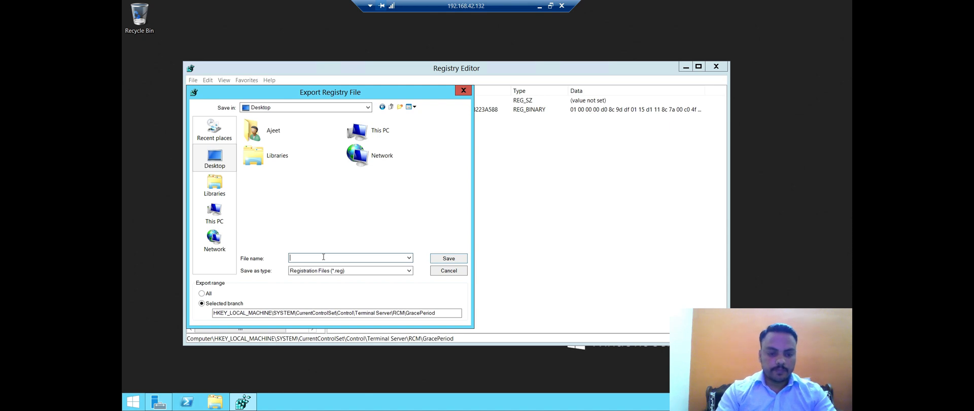
type("R")
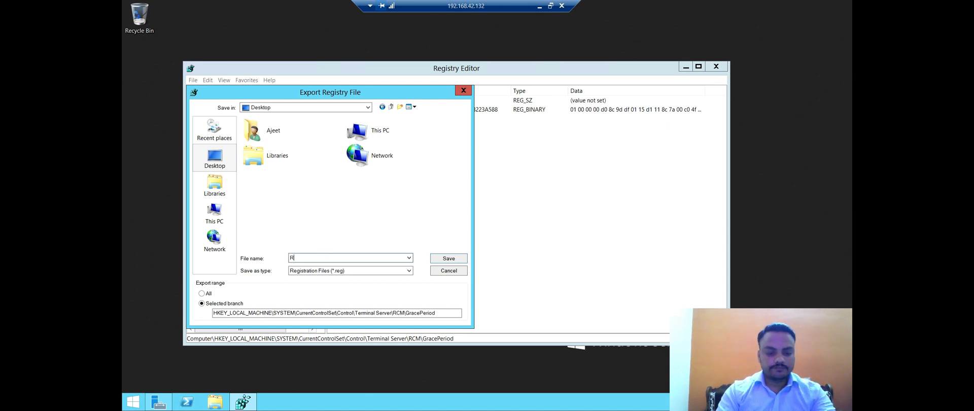
type("eg Bac")
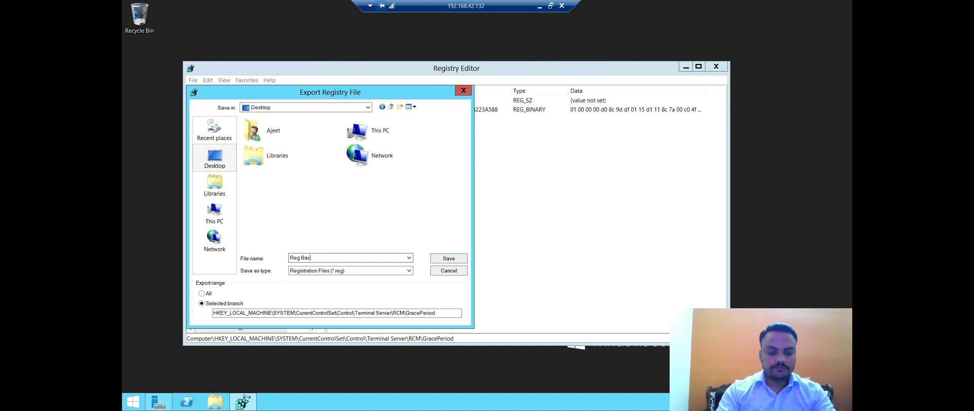
type("kup")
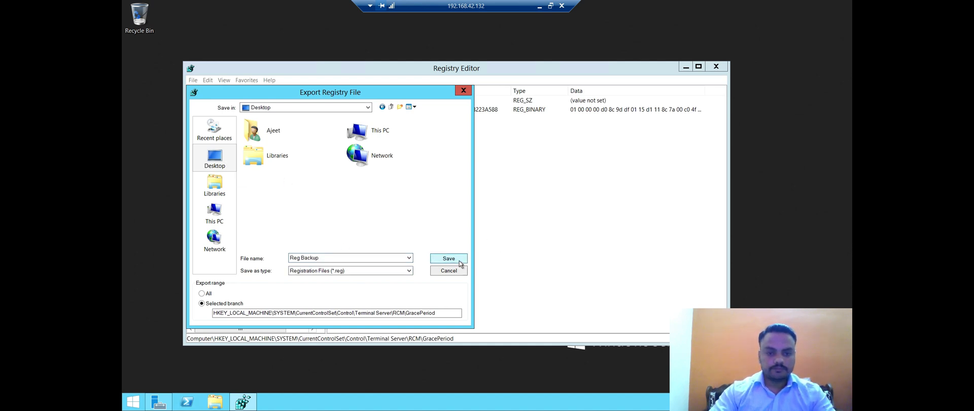
left_click(449, 258)
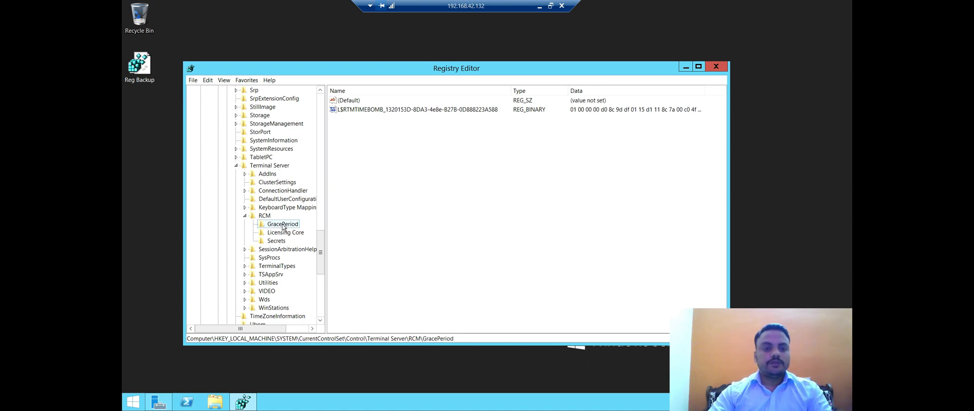
left_click(416, 109)
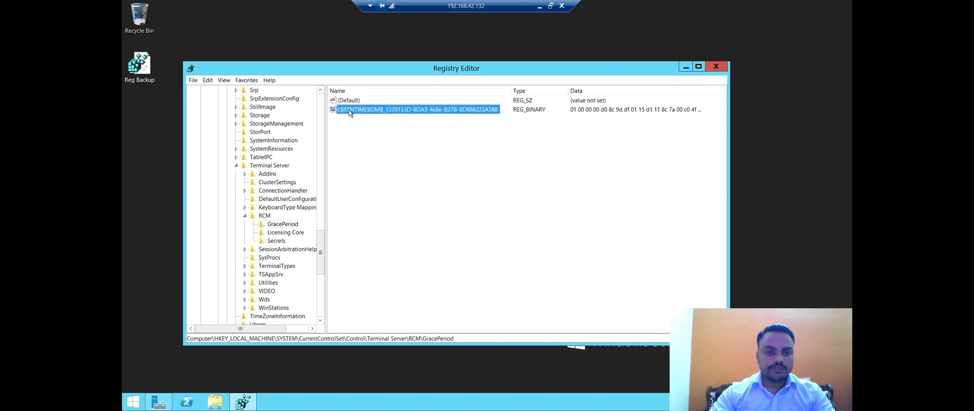
left_click(371, 135)
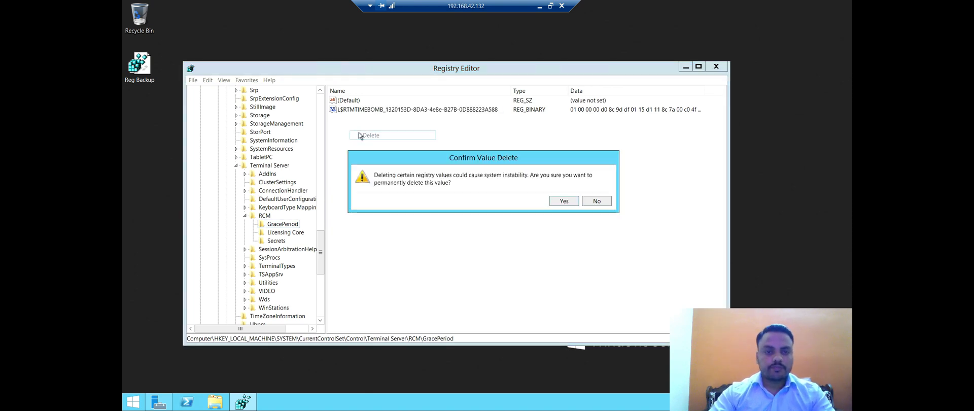
left_click(564, 200)
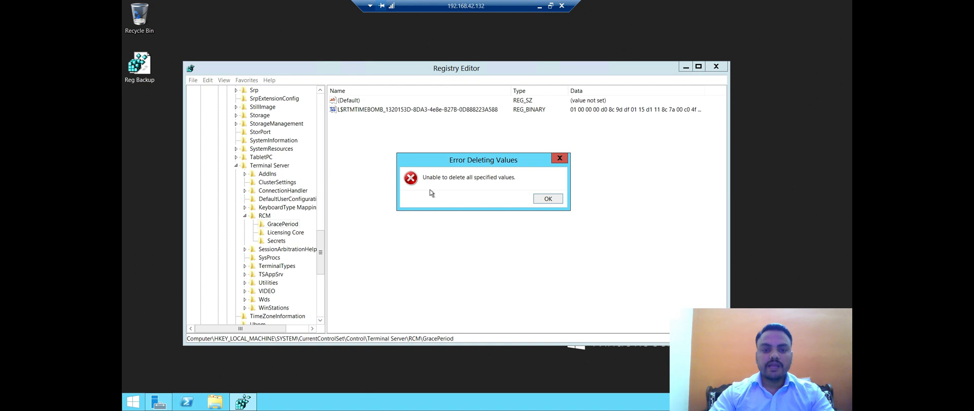
mouse_move(435, 187)
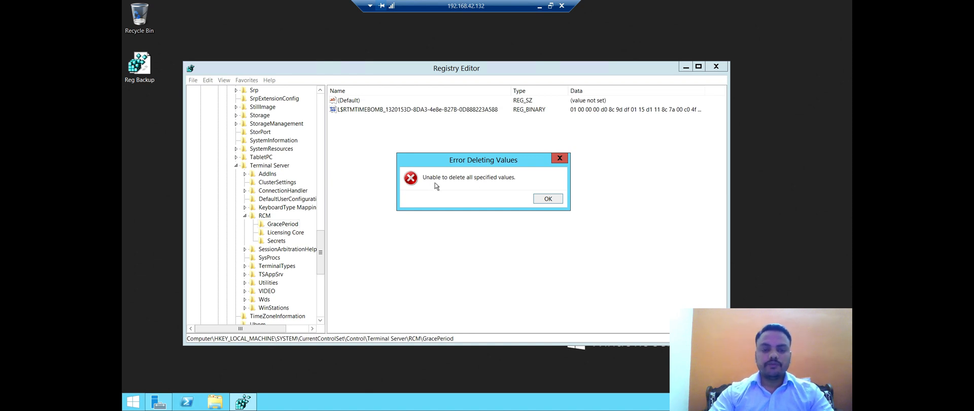
mouse_move(493, 183)
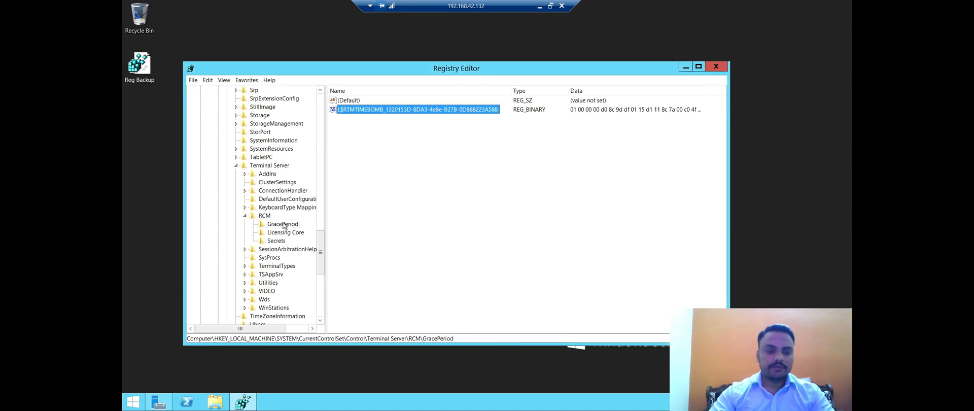
left_click(282, 223)
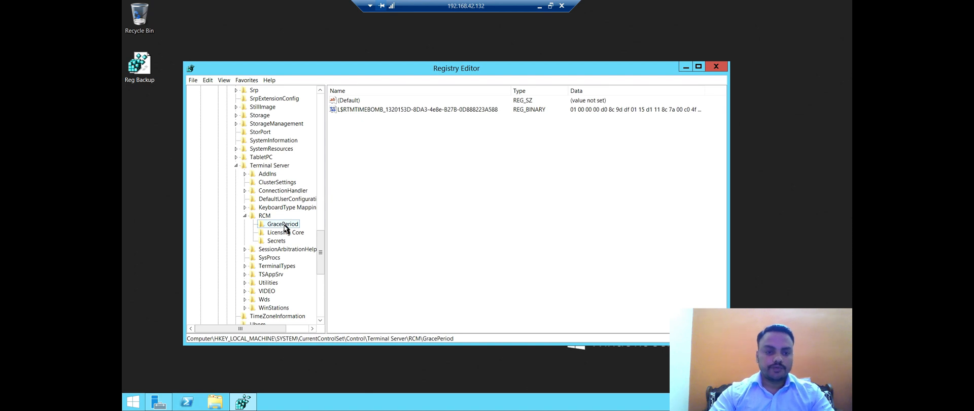
Add user Ajeet to the GracePeriod key's permissions with Full Control allowed, then go to advanced security
right_click(282, 224)
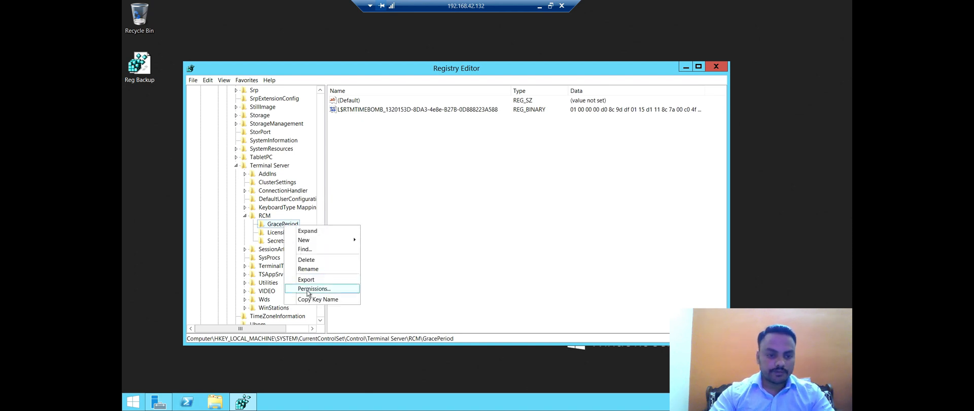
left_click(314, 288)
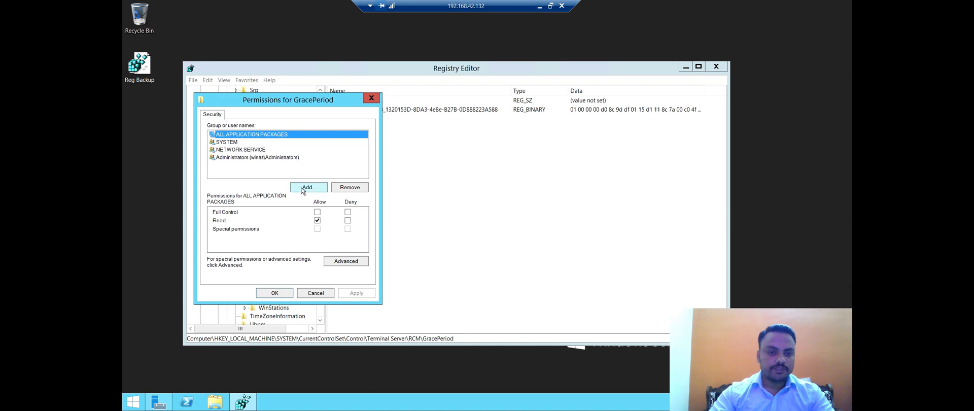
left_click(307, 187)
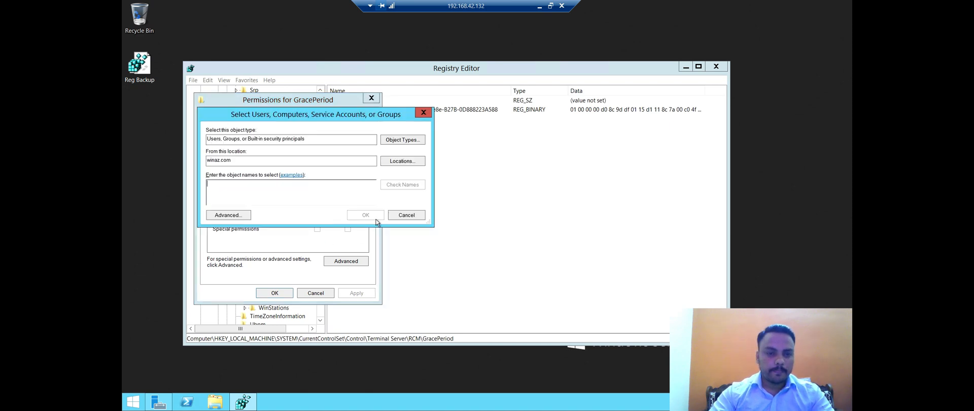
mouse_move(339, 192)
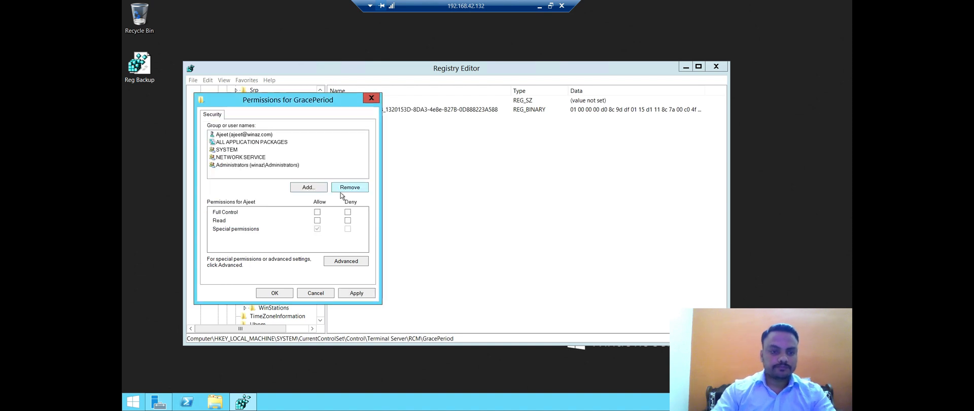
left_click(243, 134)
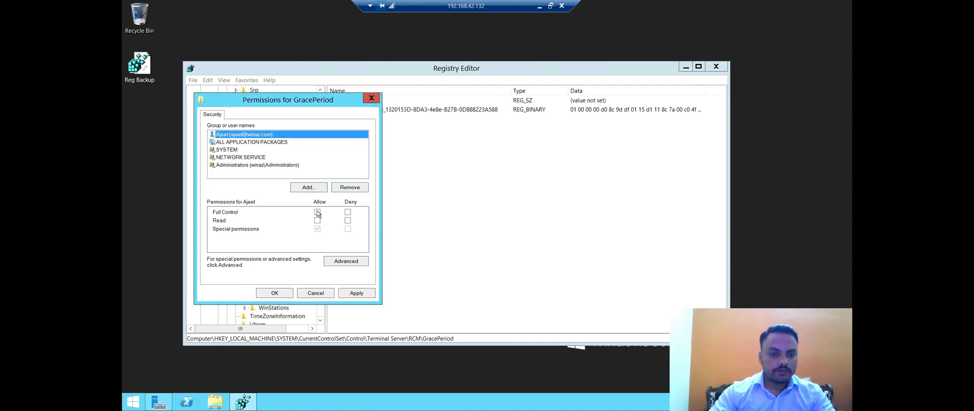
left_click(318, 212)
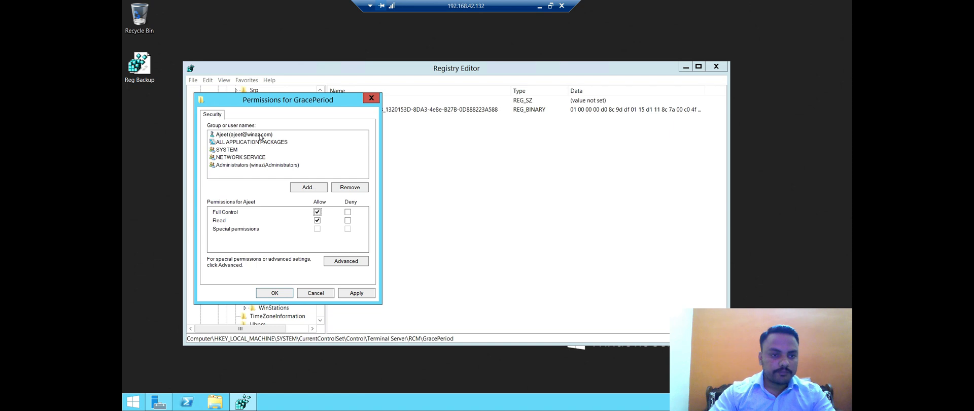
left_click(243, 134)
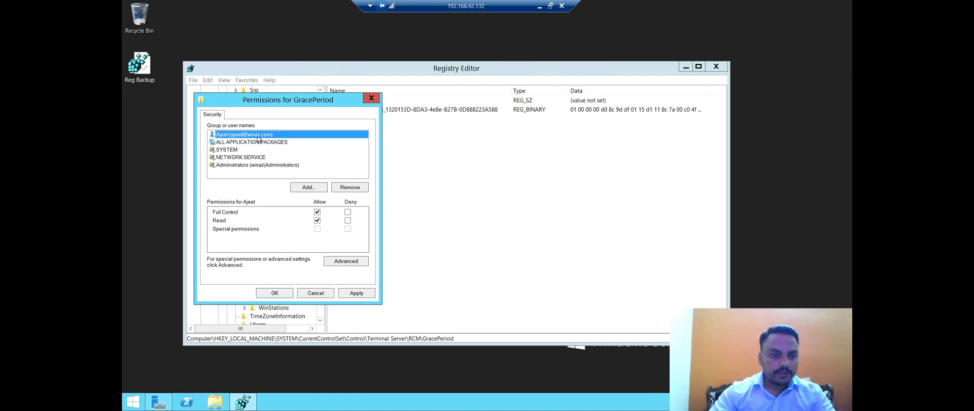
mouse_move(270, 135)
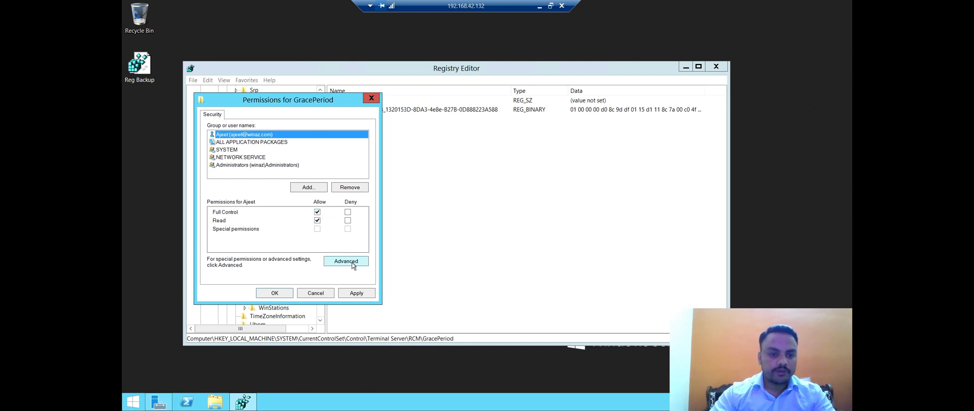
left_click(344, 261)
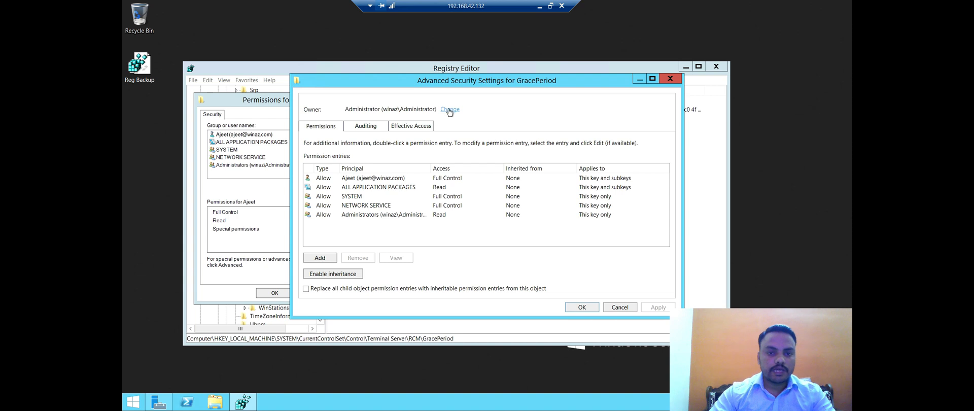
Make Ajeet owner of GracePeriod including subkeys, apply it and confirm both security dialogs
left_click(450, 110)
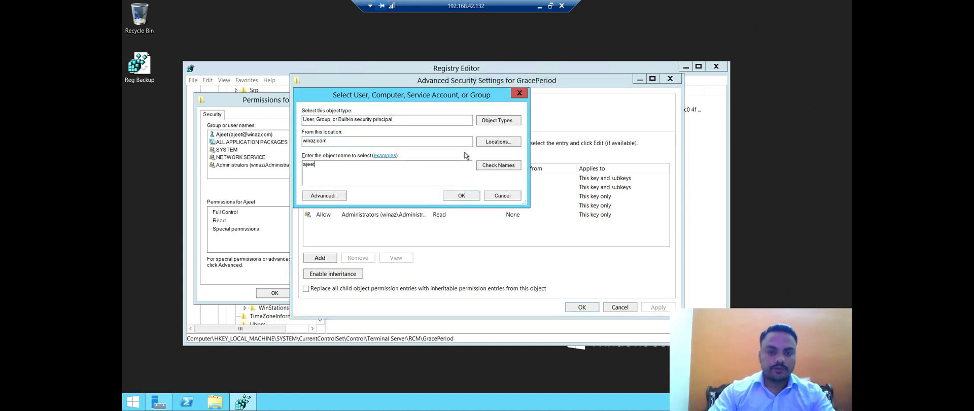
left_click(460, 195)
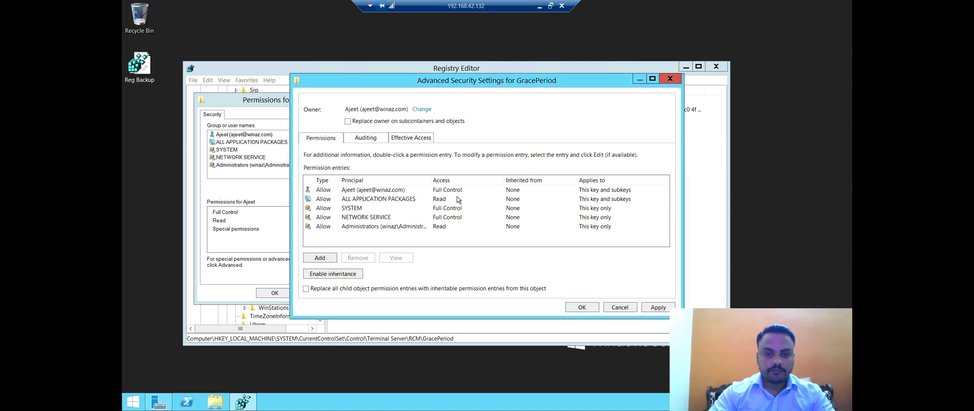
left_click(348, 121)
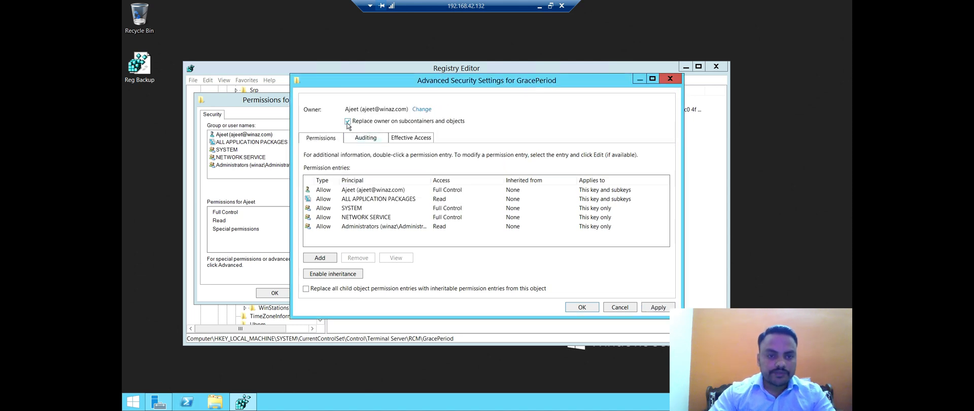
left_click(348, 120)
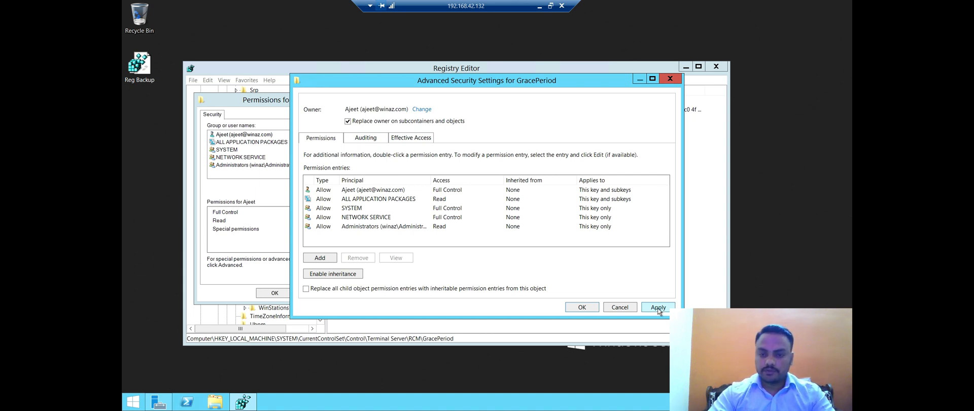
left_click(658, 307)
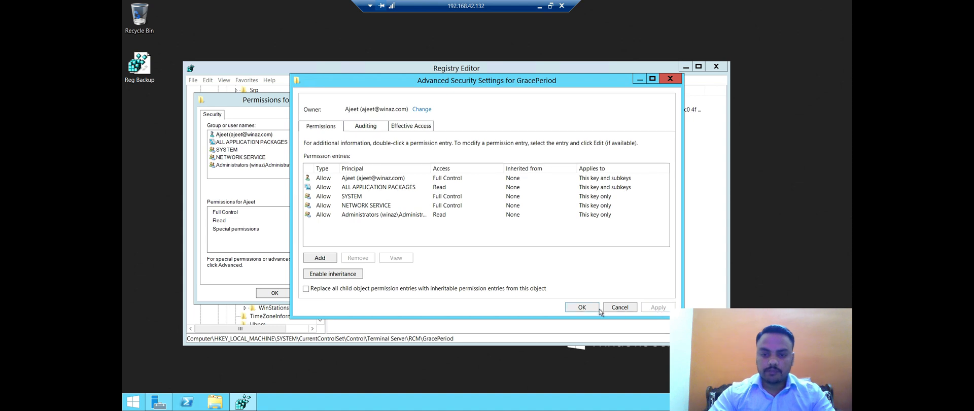
left_click(581, 307)
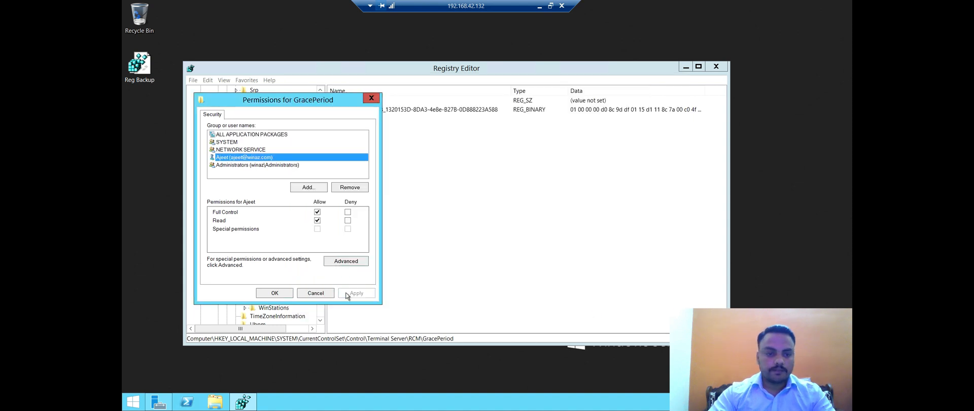
left_click(274, 293)
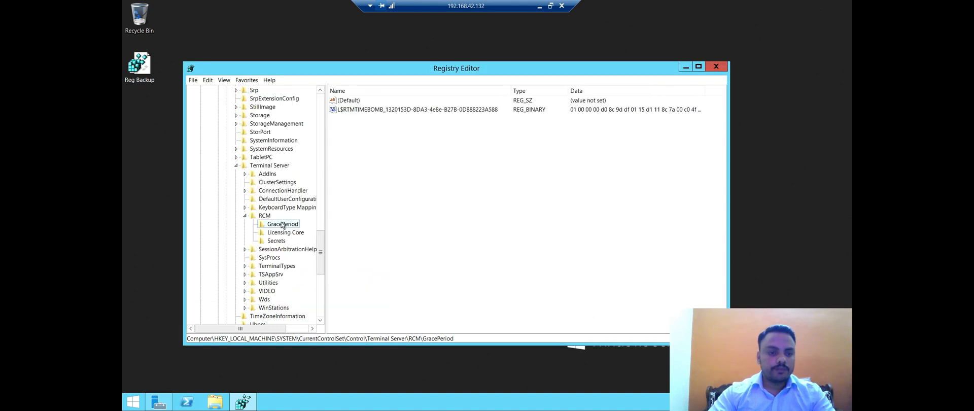
Permanently delete the L$RTMTIMEBOMB value from GracePeriod and close Registry Editor
left_click(415, 110)
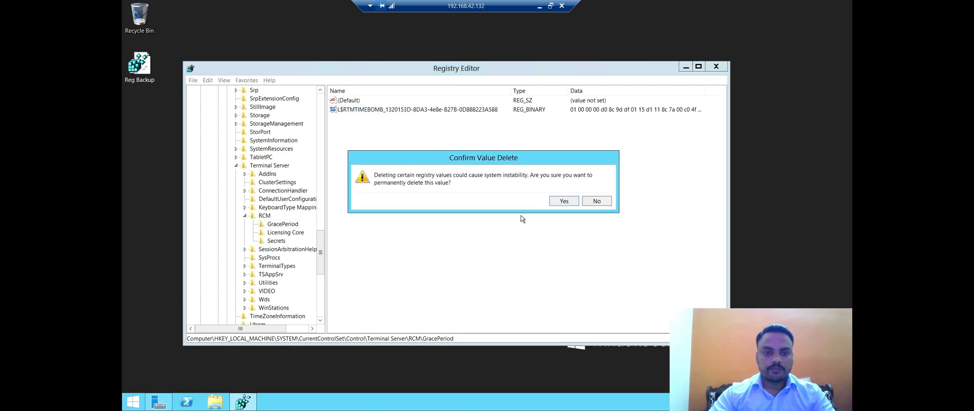
left_click(564, 200)
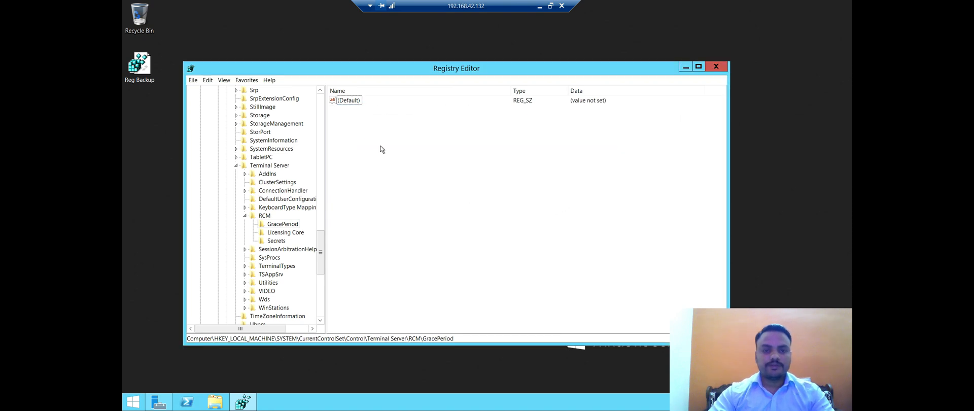
mouse_move(290, 229)
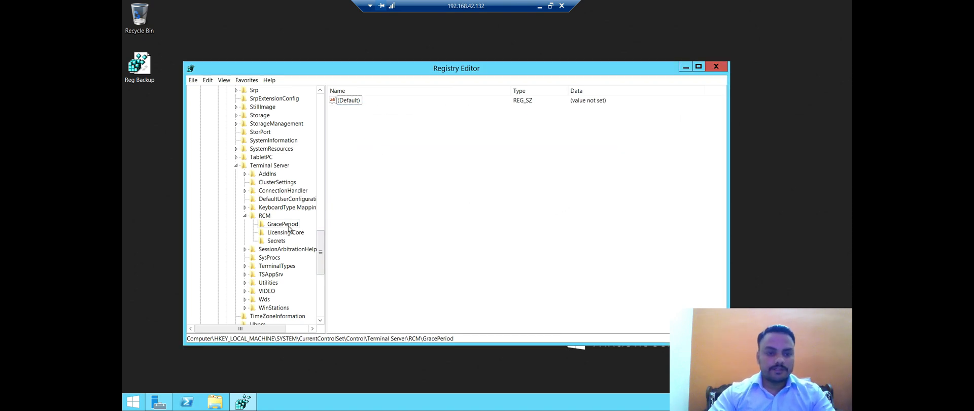
left_click(282, 223)
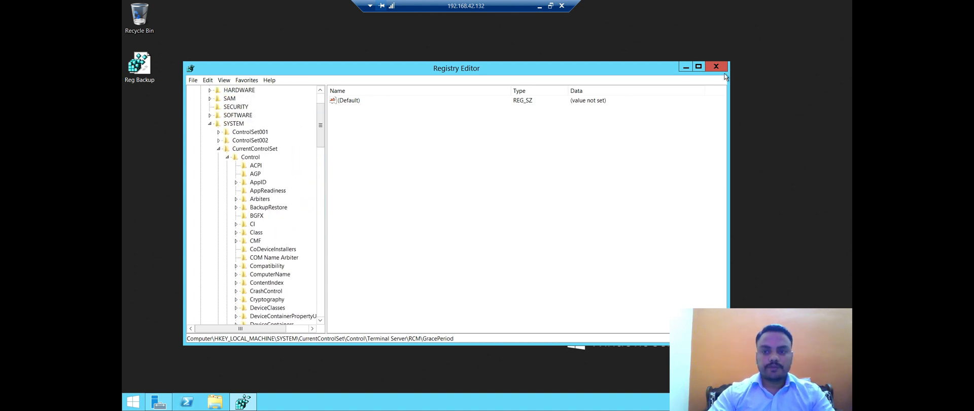
left_click(715, 66)
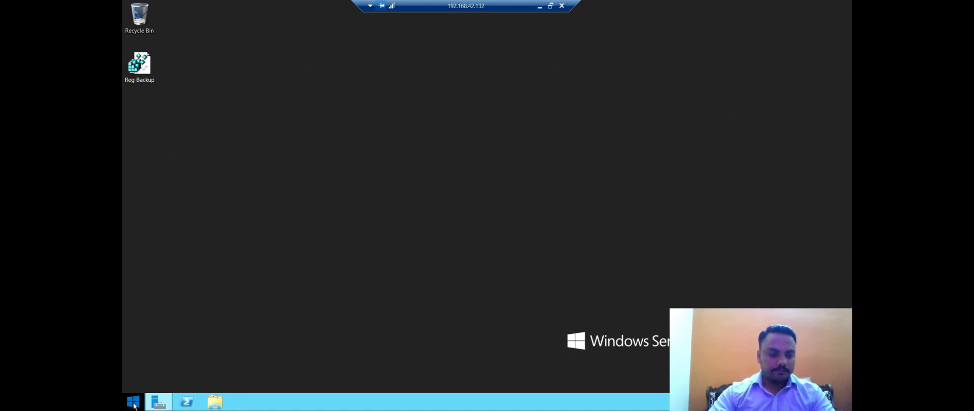
mouse_move(193, 370)
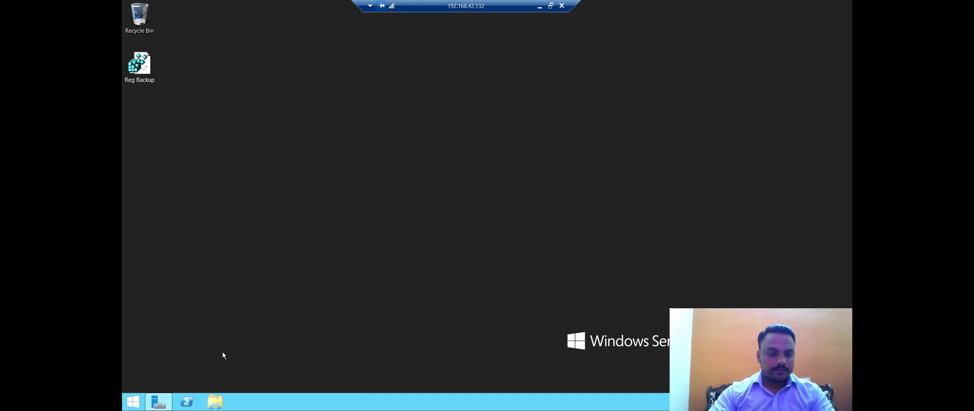
mouse_move(233, 358)
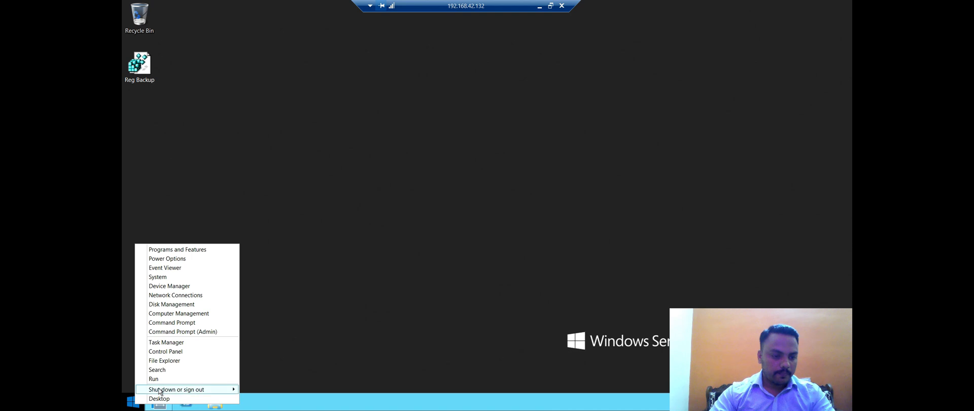
Restart the server with reason Other (Planned), restarting anyway despite another signed-in user
left_click(176, 389)
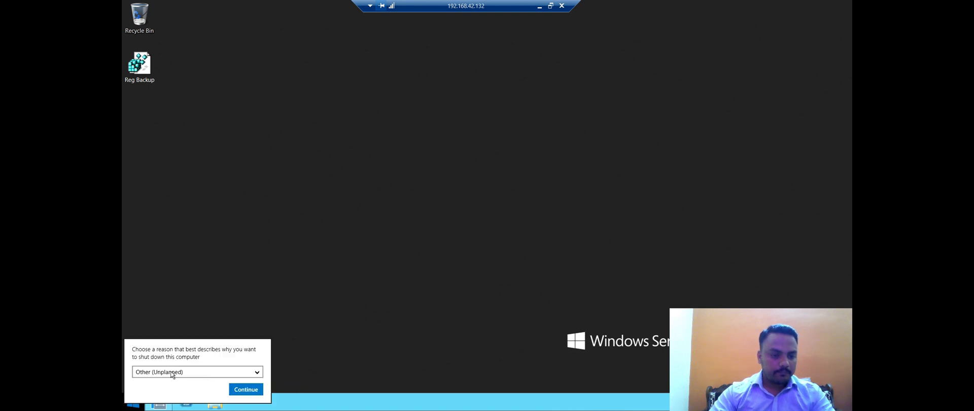
left_click(197, 371)
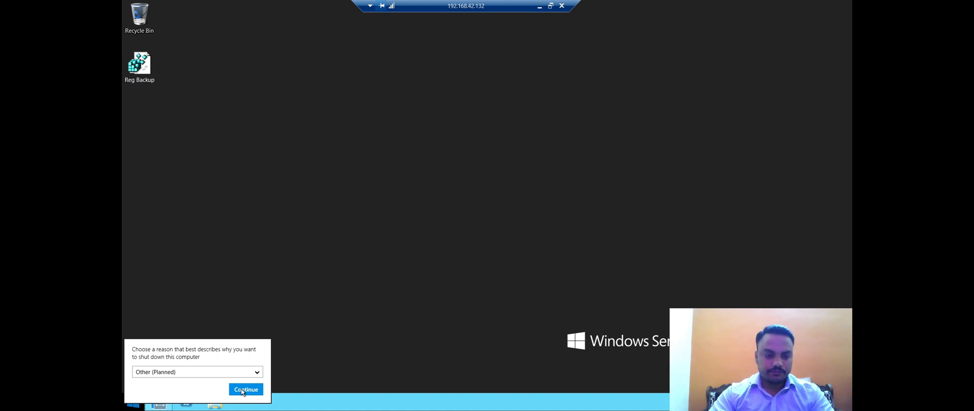
left_click(245, 389)
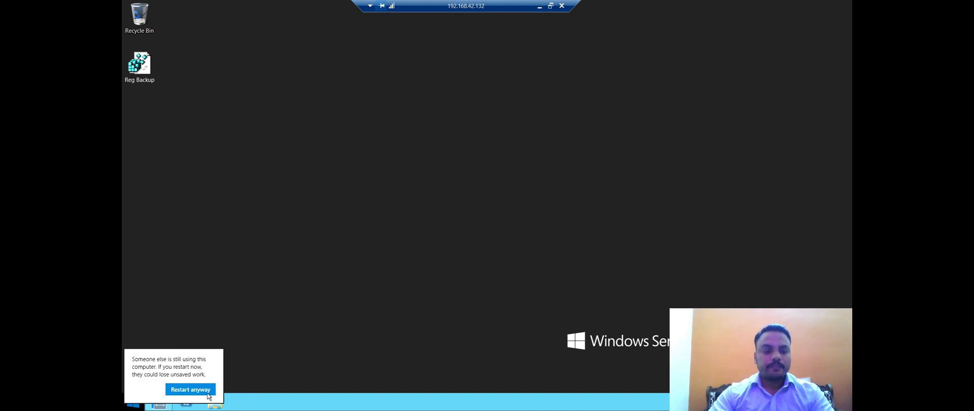
left_click(190, 389)
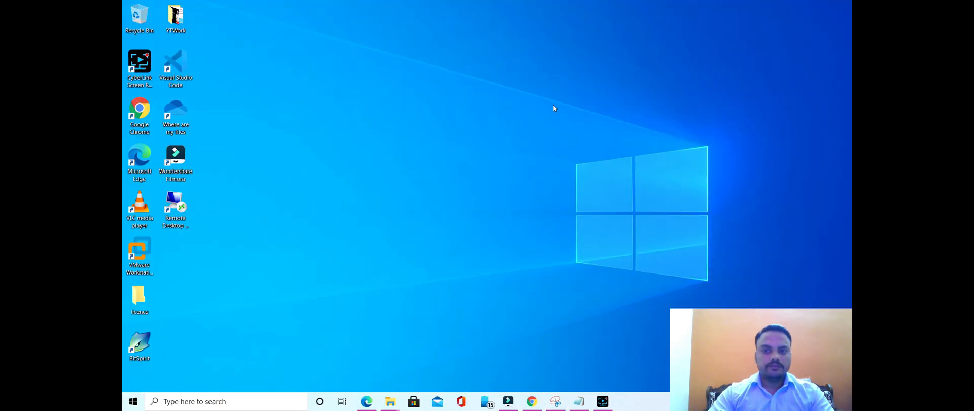
mouse_move(454, 293)
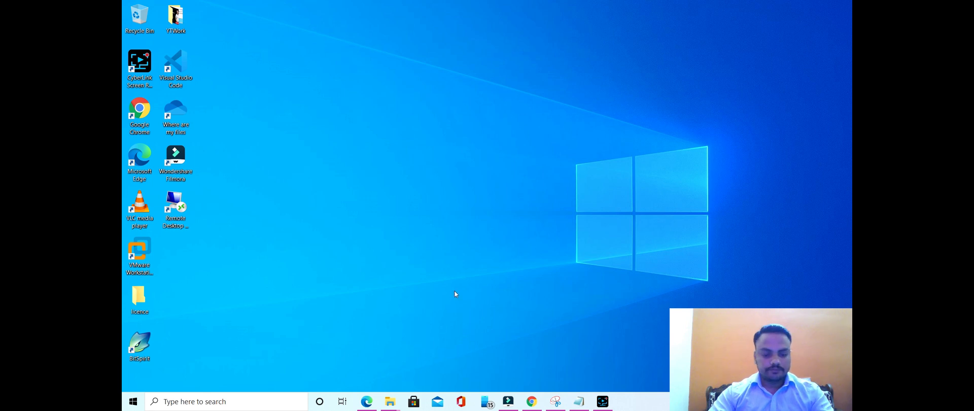
Start a continuous ping 192.168.42.132 -t in Command Prompt and launch Remote Desktop Connection
left_click(176, 208)
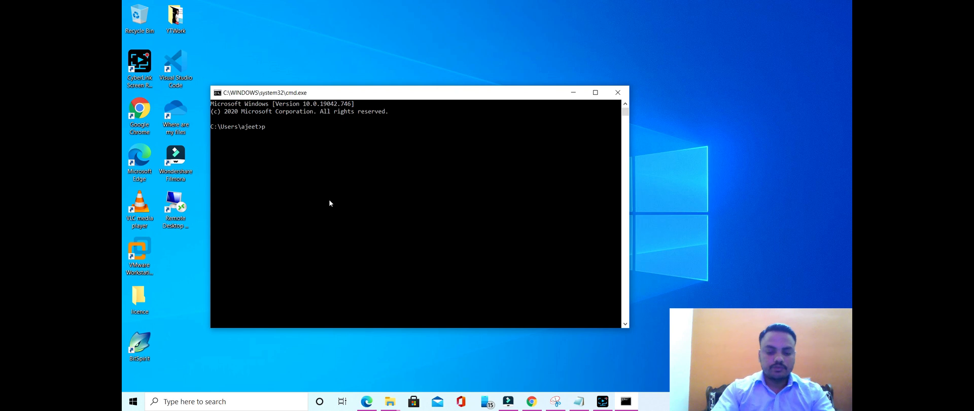
type("ing")
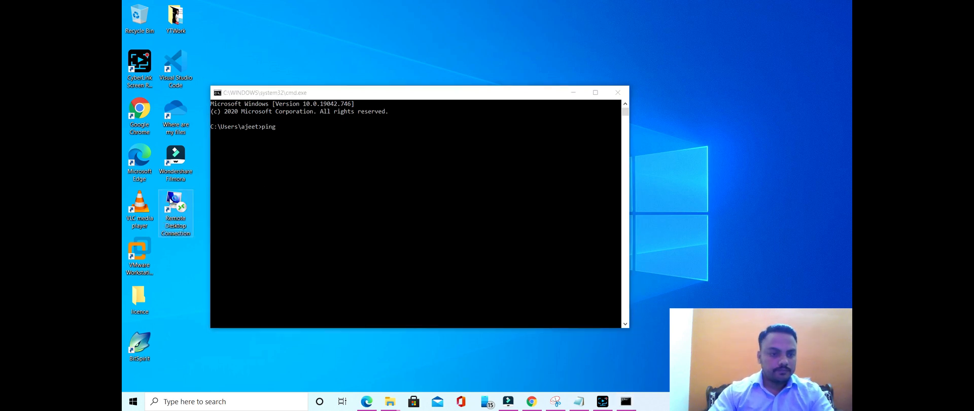
double_click(175, 205)
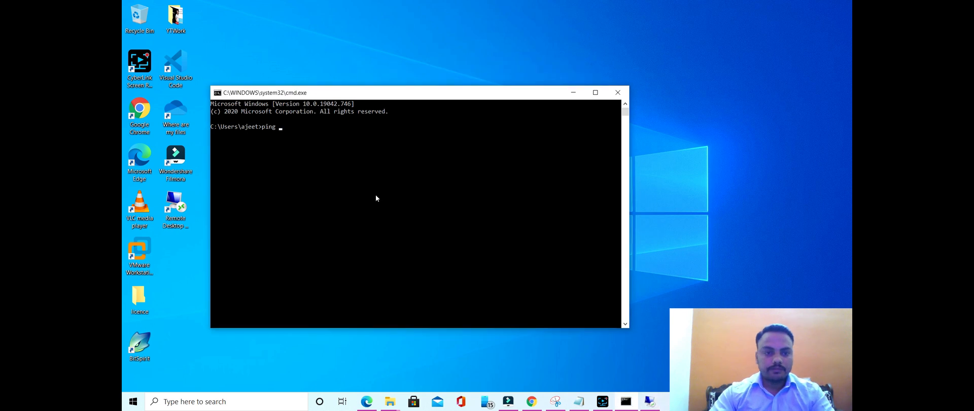
type("192.168.42.132 -t")
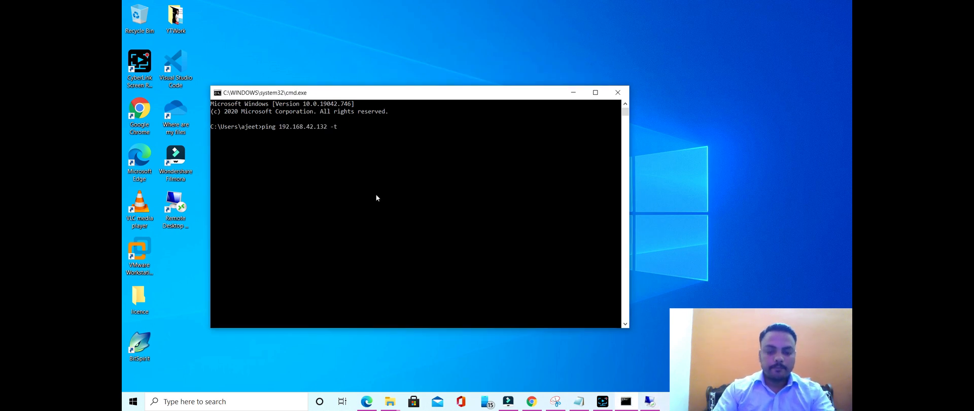
key("enter")
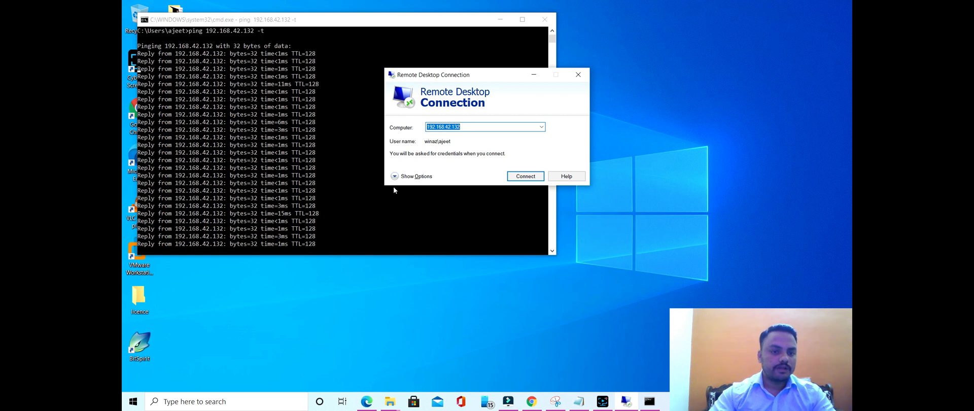
Reconnect to 192.168.42.132 with the password, accepting the untrusted certificate warning
left_click(525, 175)
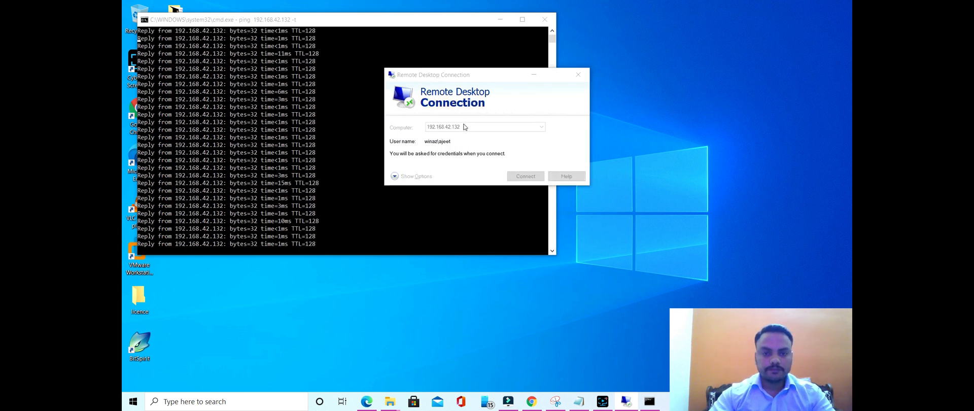
left_click(525, 176)
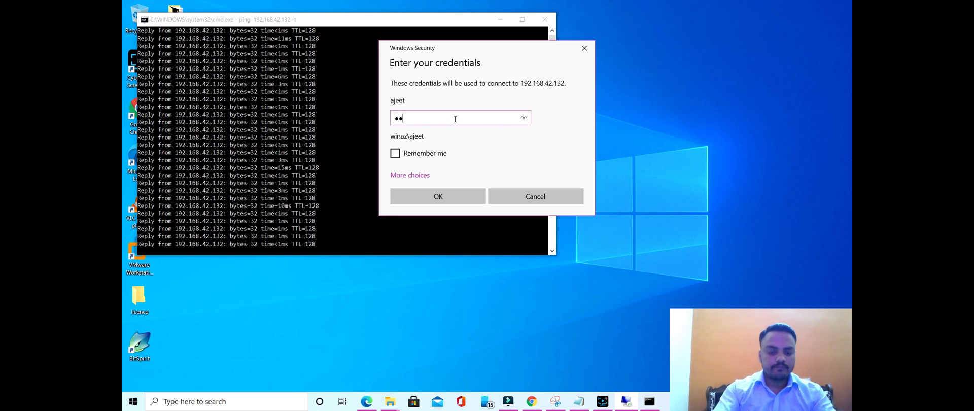
type("password")
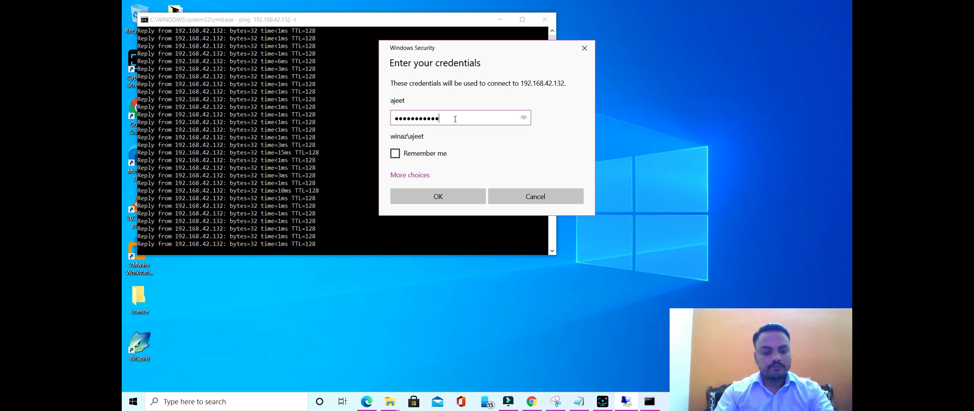
left_click(437, 196)
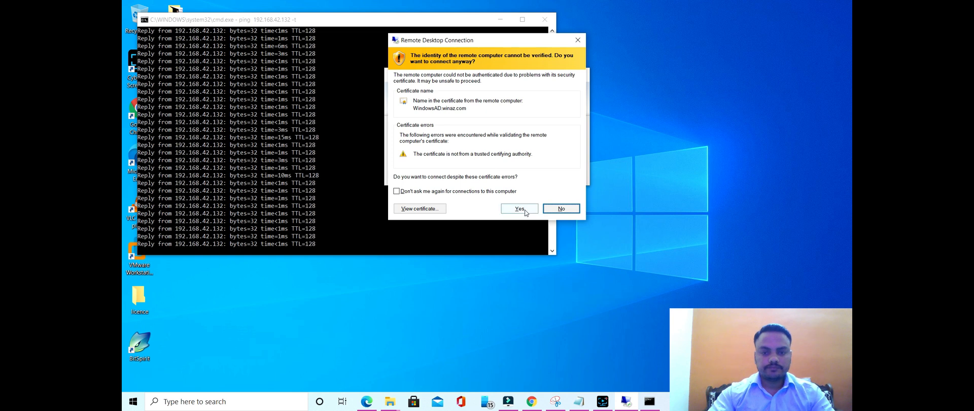
left_click(519, 208)
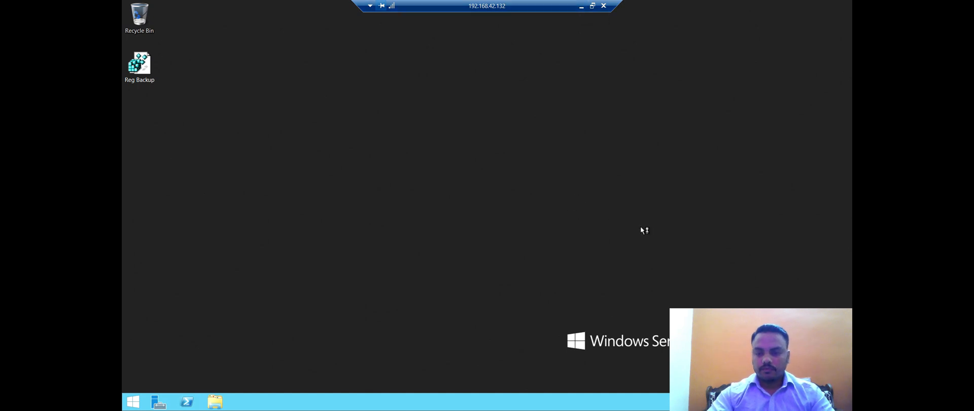
mouse_move(631, 230)
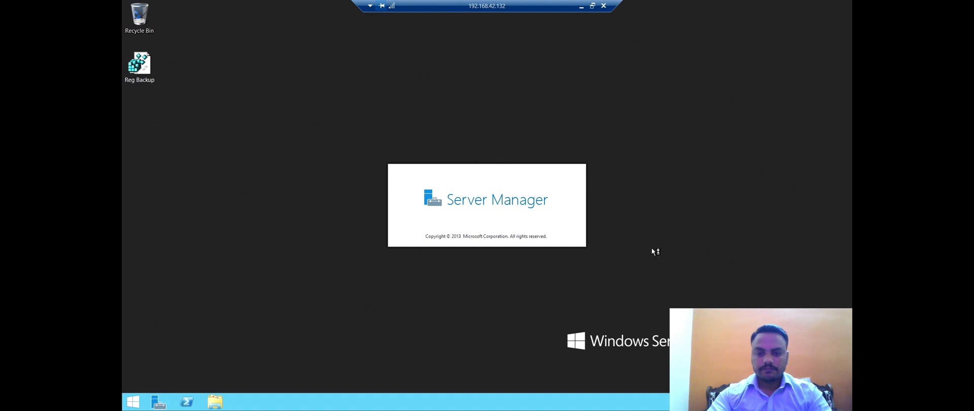
mouse_move(635, 196)
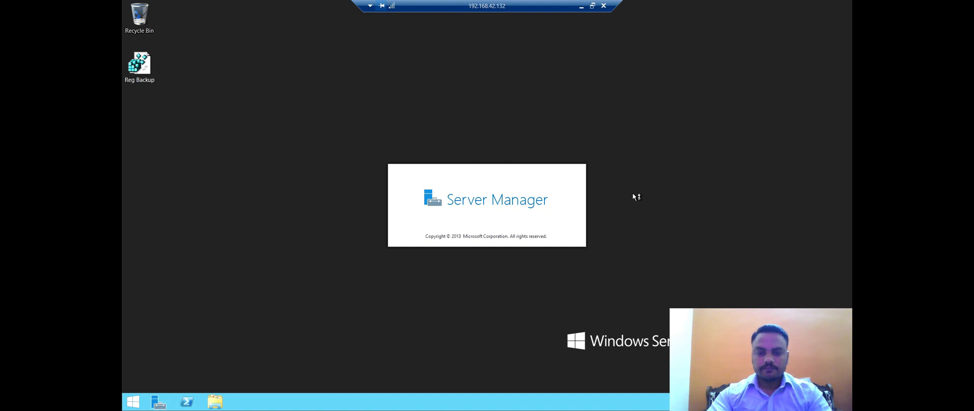
mouse_move(643, 142)
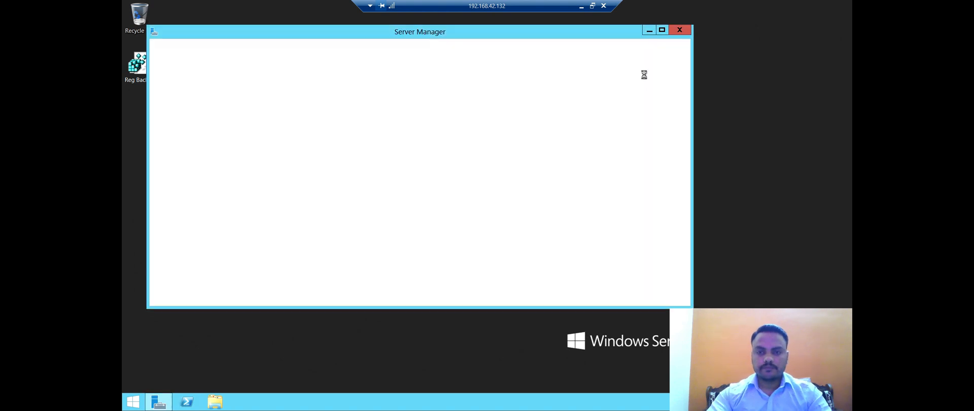
left_click(678, 30)
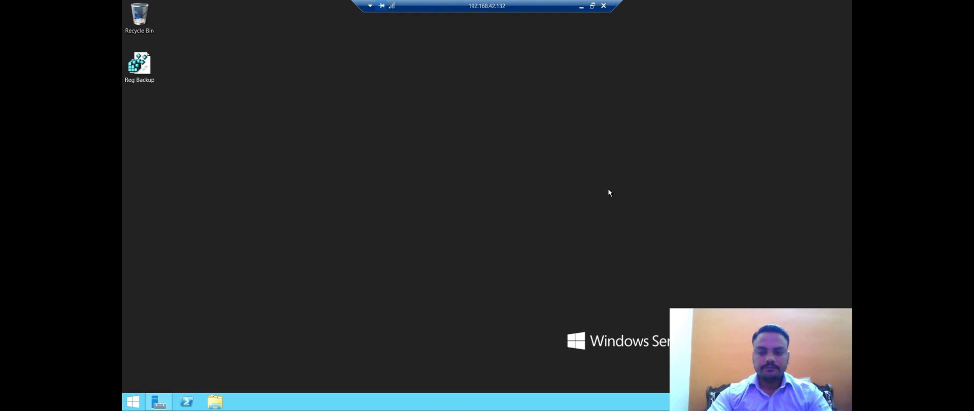
mouse_move(626, 212)
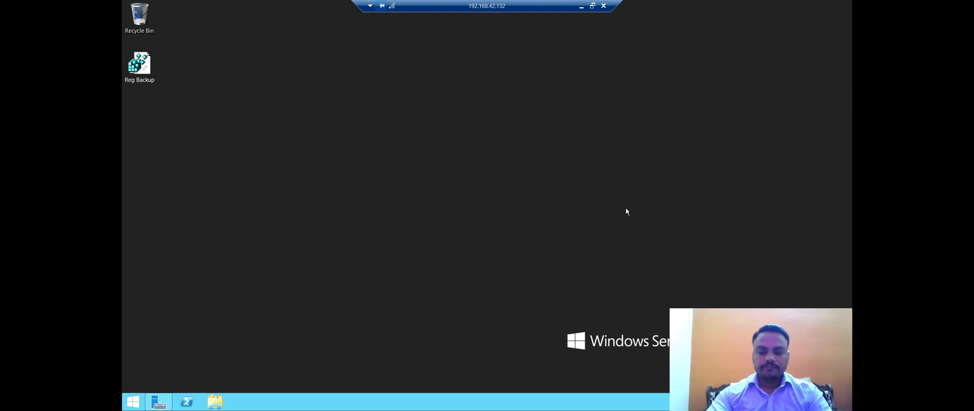
mouse_move(636, 298)
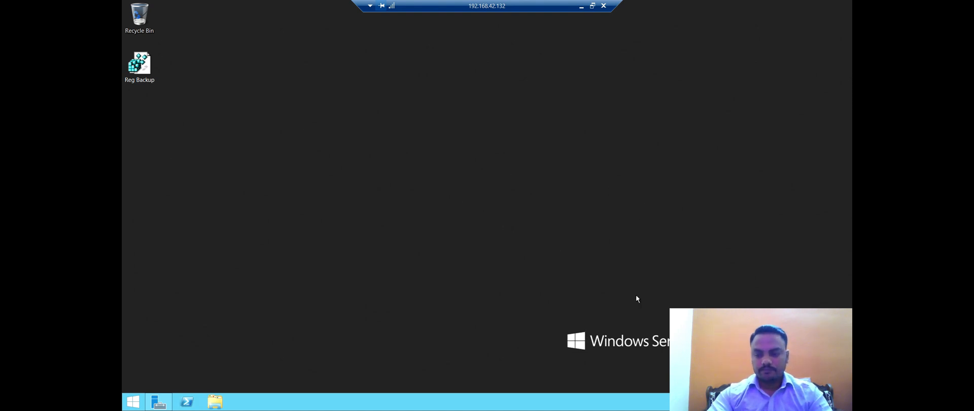
mouse_move(705, 297)
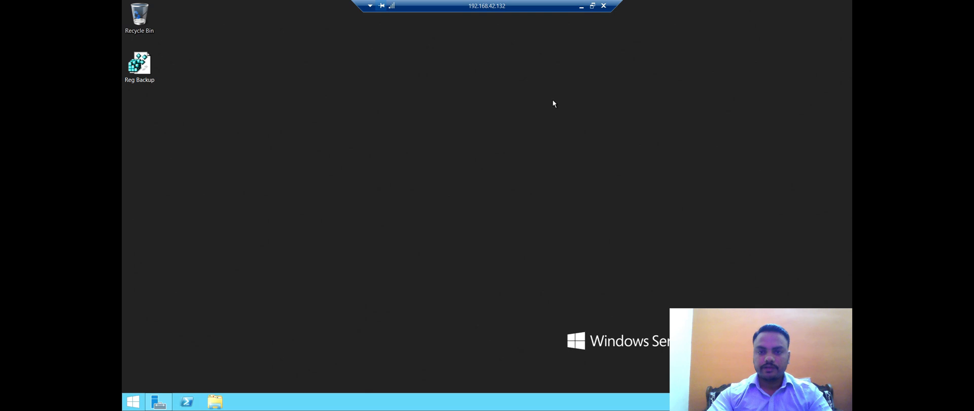
mouse_move(629, 73)
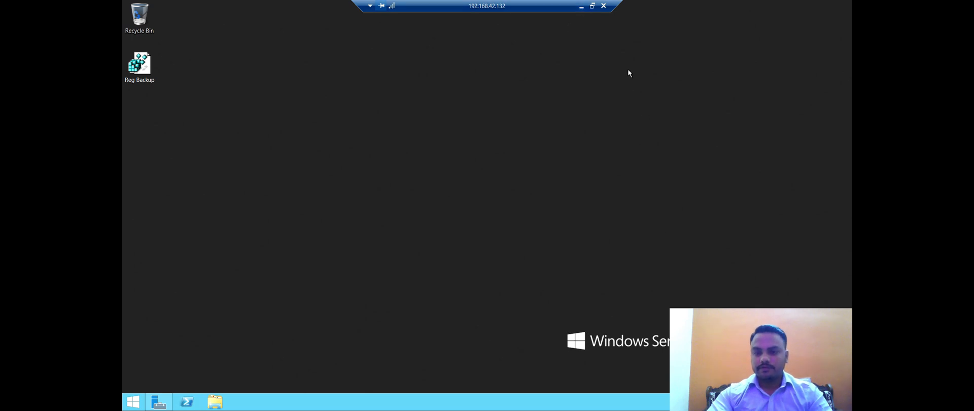
mouse_move(580, 6)
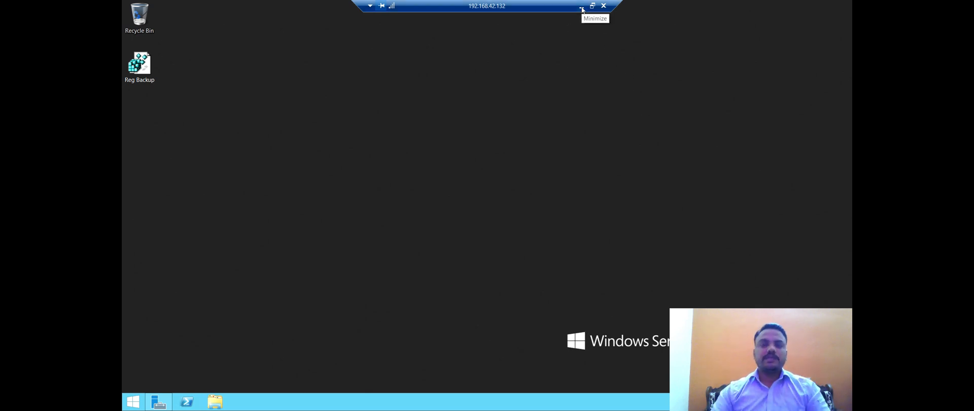